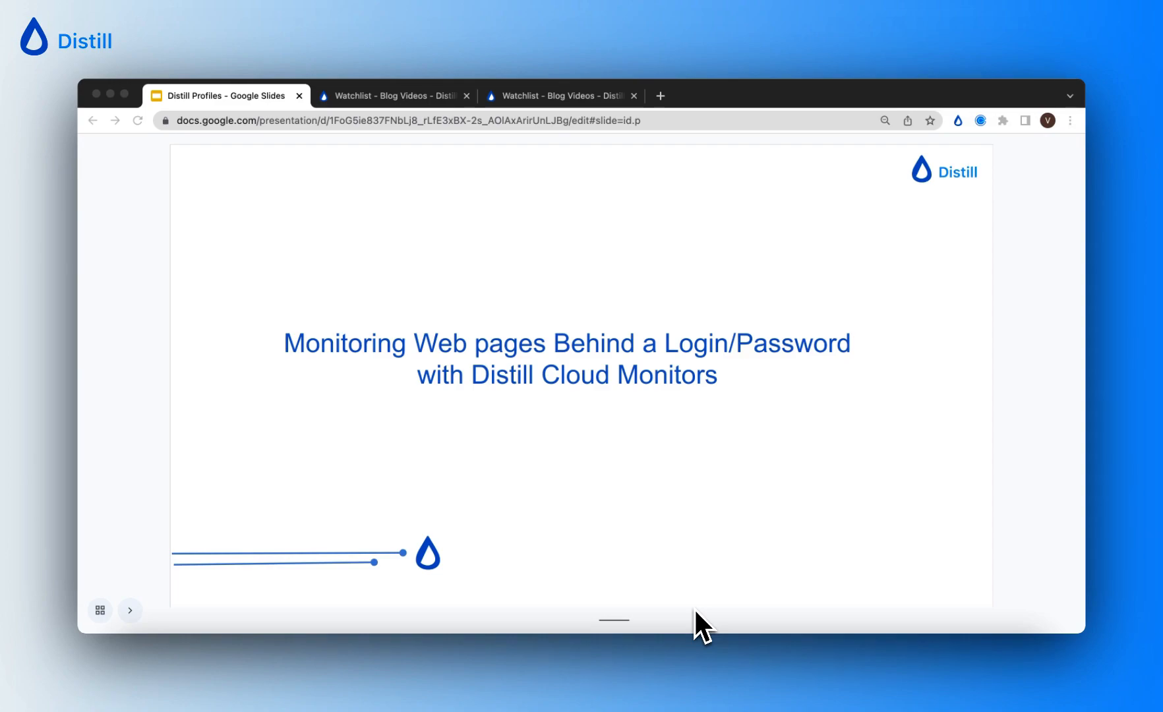
- Switch to the 'Watchlist - Blog Videos' tab to show the empty Distill watchlist
left_click(393, 95)
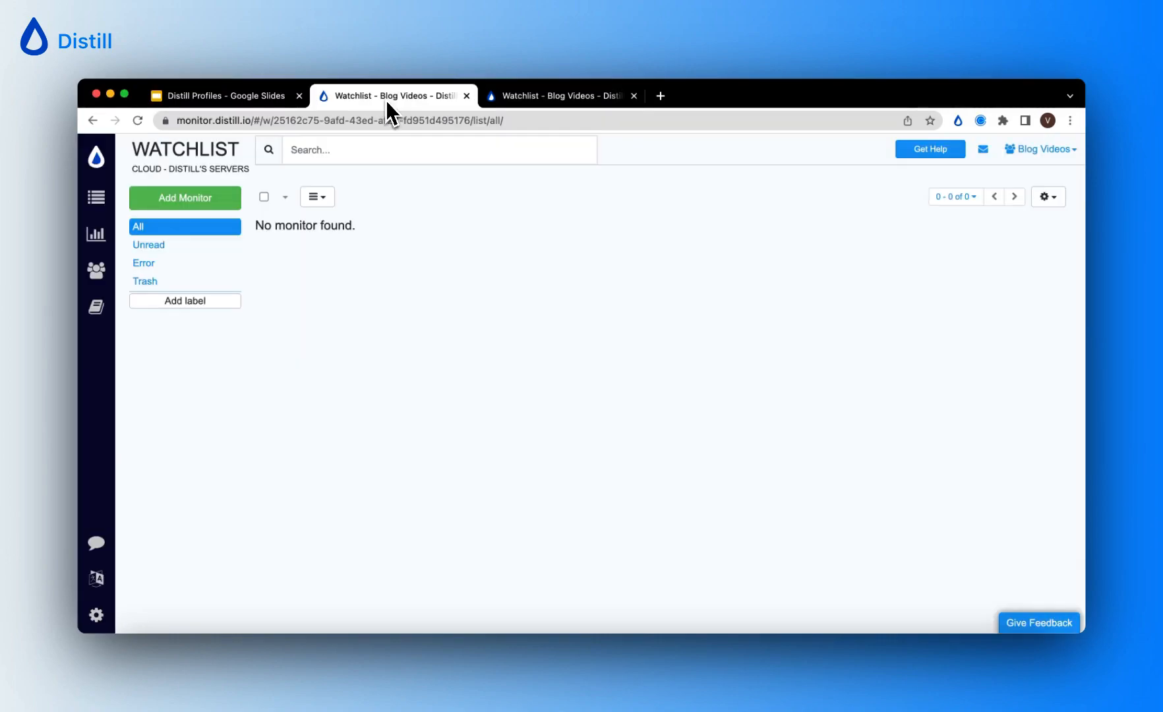
mouse_move(401, 360)
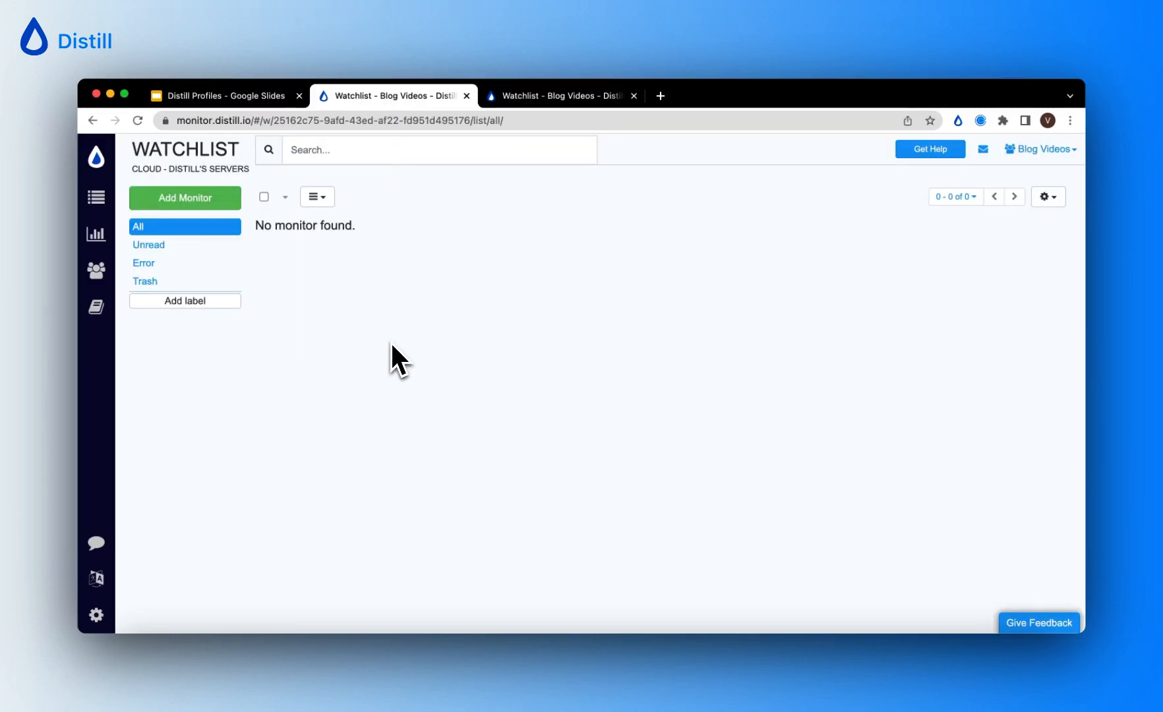
mouse_move(345, 244)
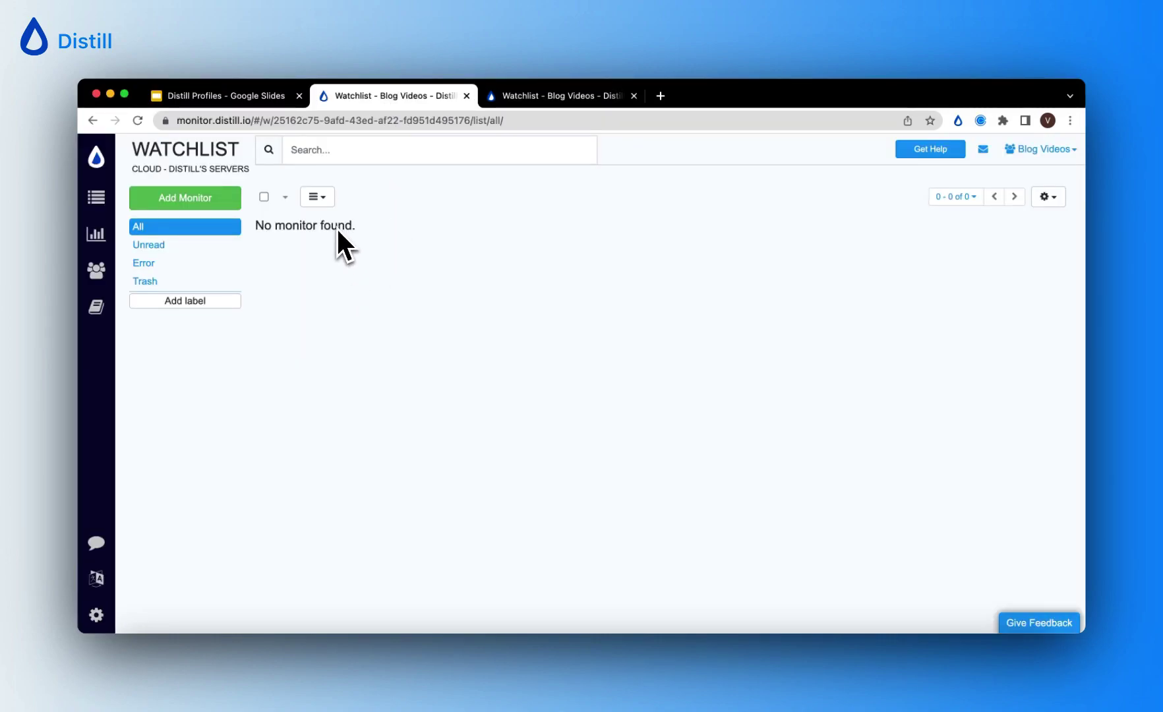
- Open the cloud Profiles page from the watchlist's hamburger menu
left_click(316, 197)
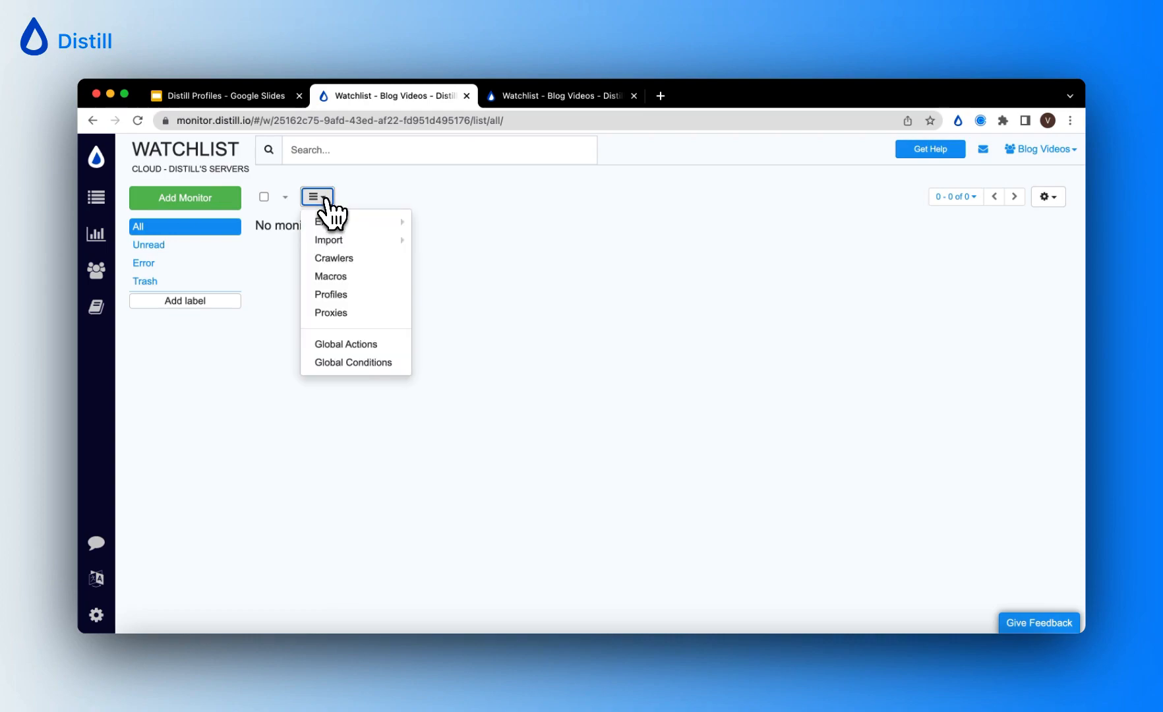
mouse_move(360, 307)
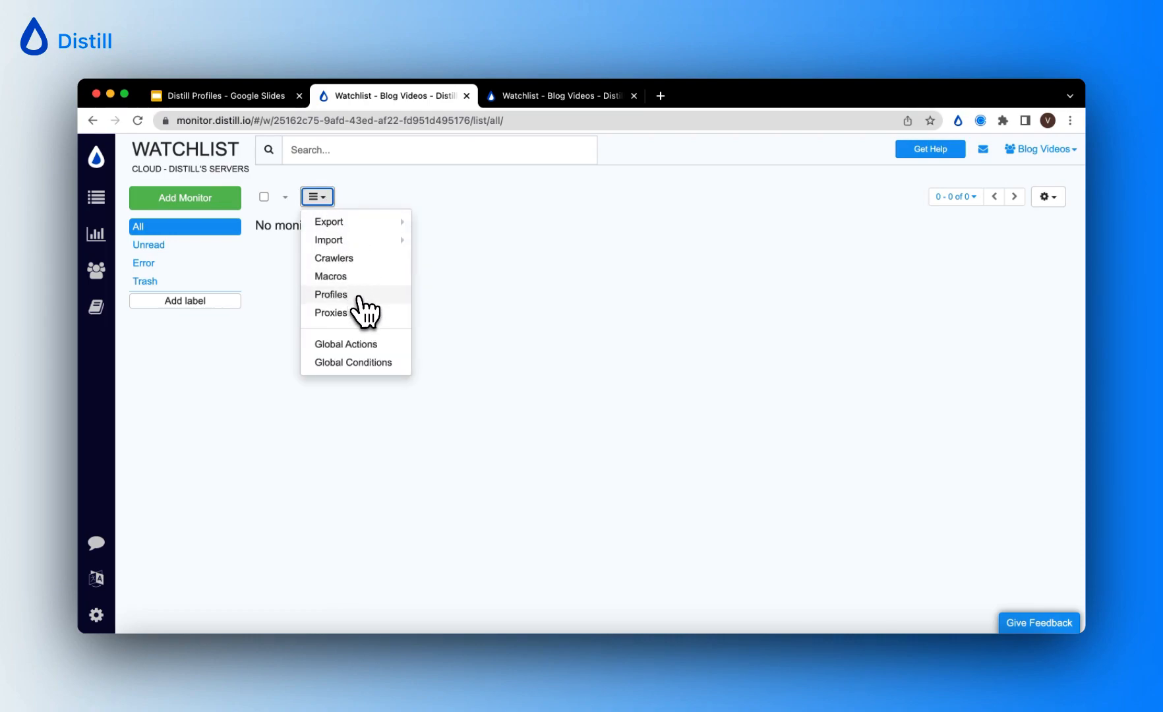
left_click(331, 294)
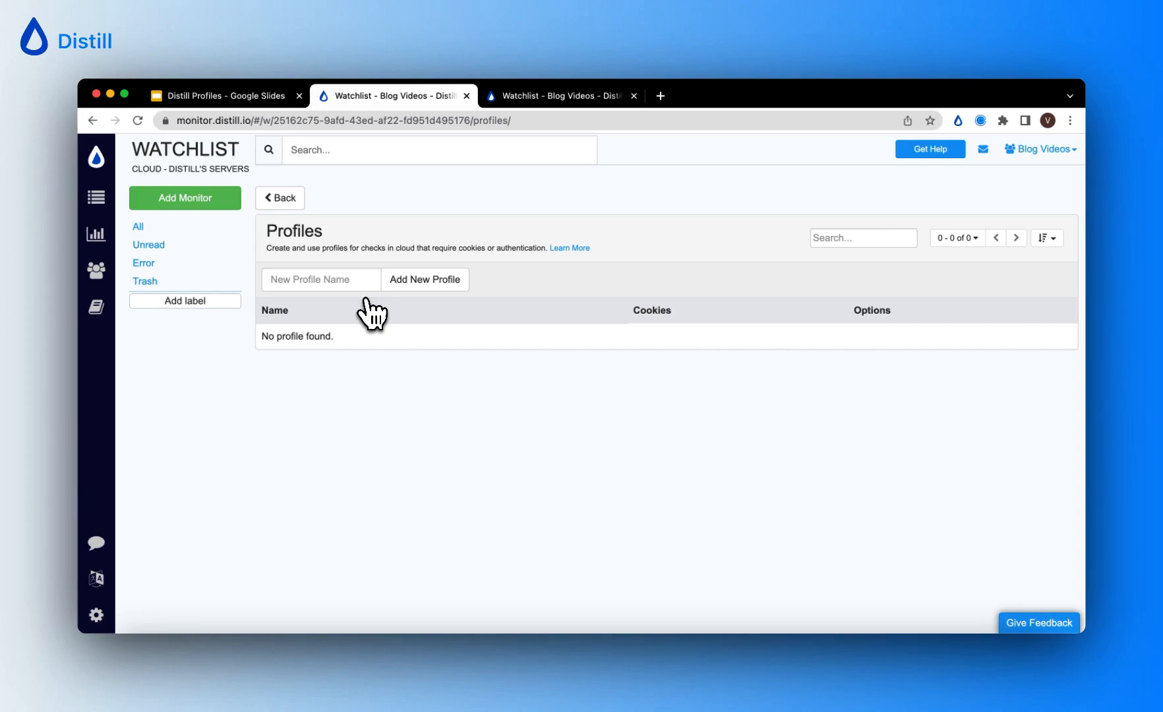
mouse_move(514, 165)
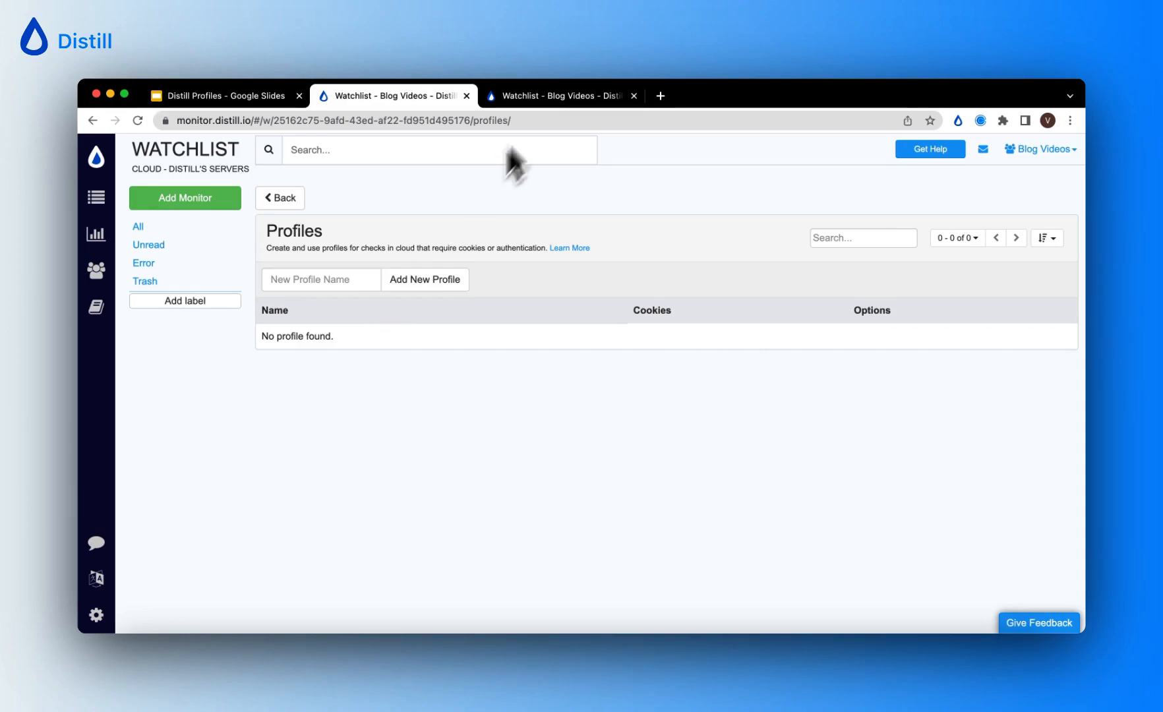
mouse_move(1059, 267)
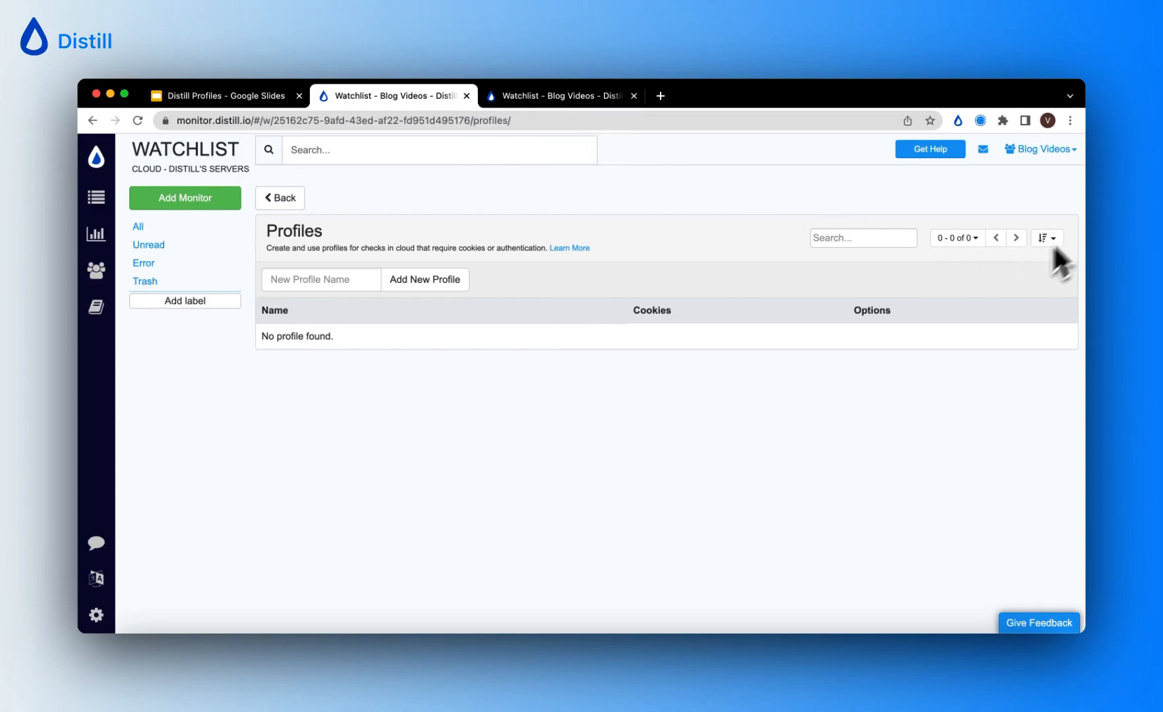
mouse_move(95, 233)
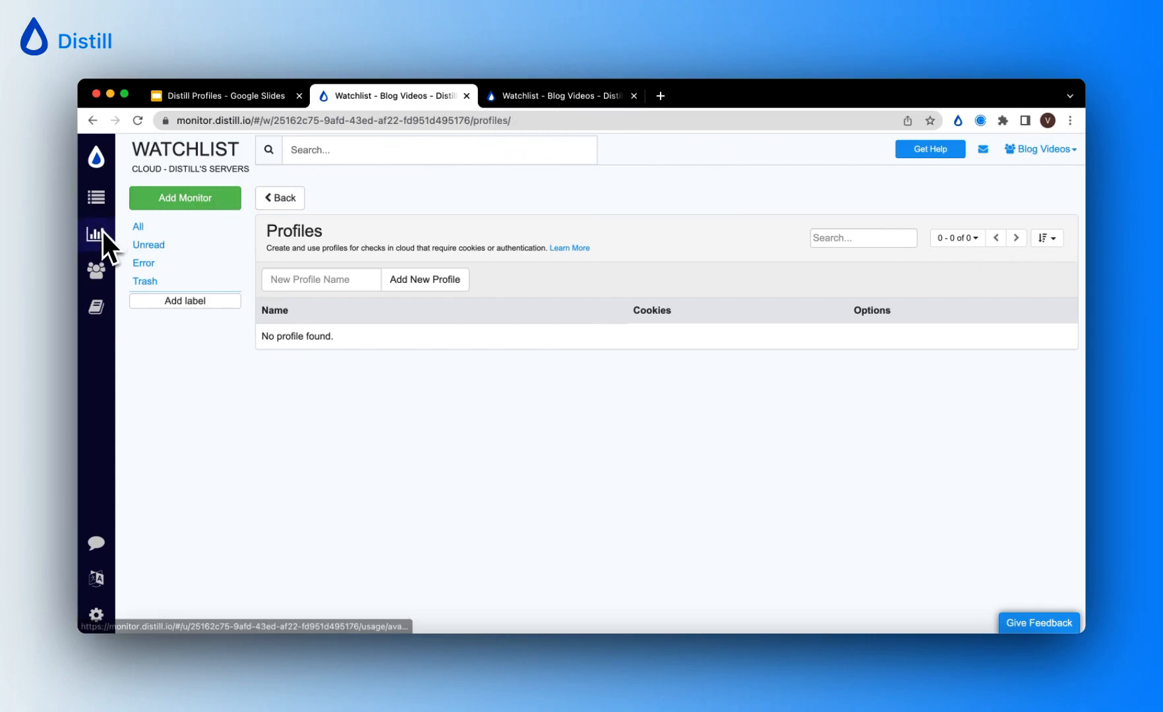
- Switch to the Usage > Daily Usage tab and select its page address
left_click(564, 95)
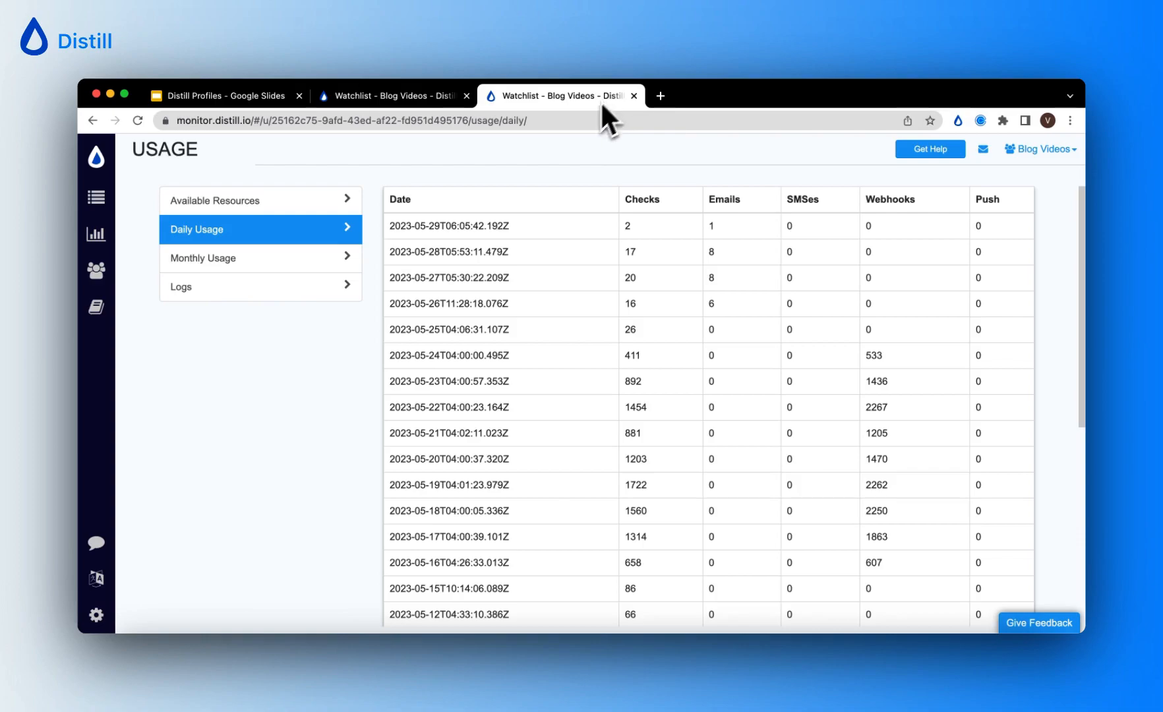
mouse_move(410, 438)
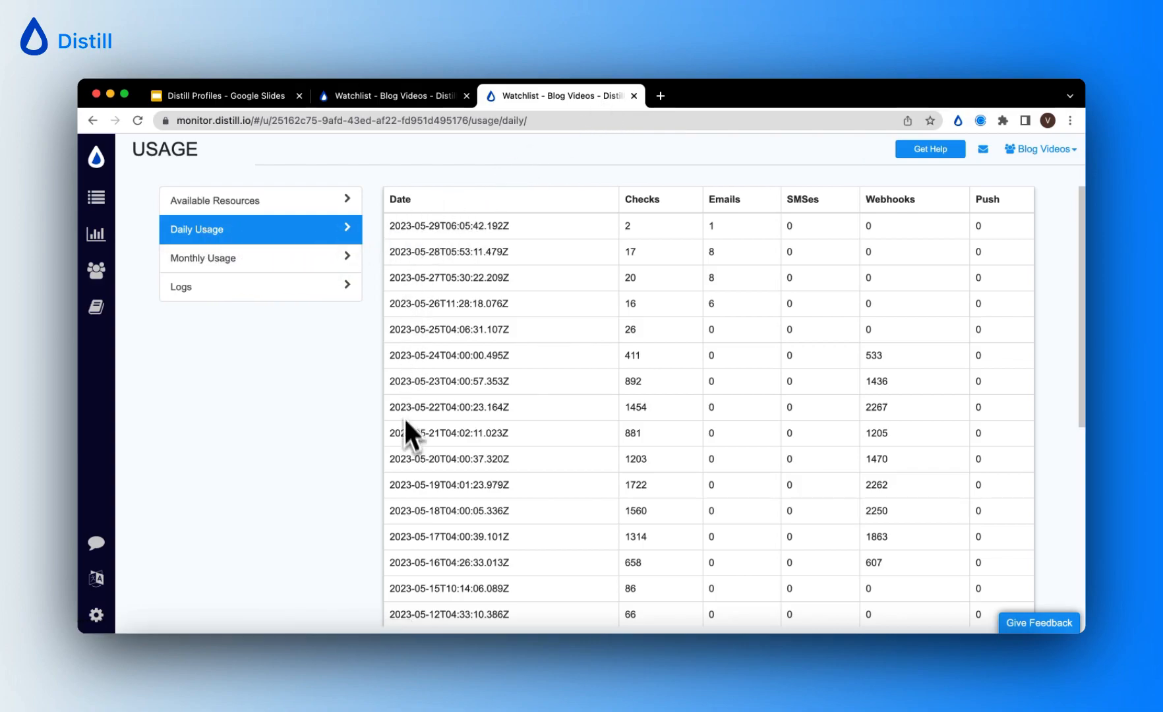
left_click(352, 120)
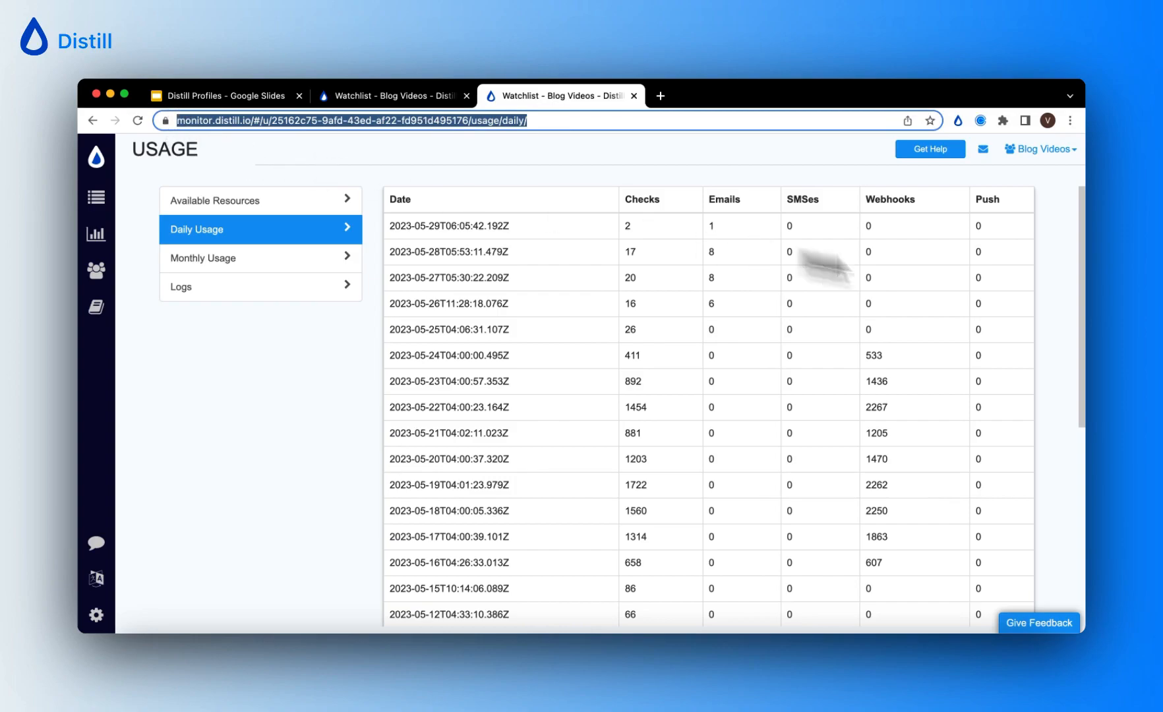
mouse_move(1056, 375)
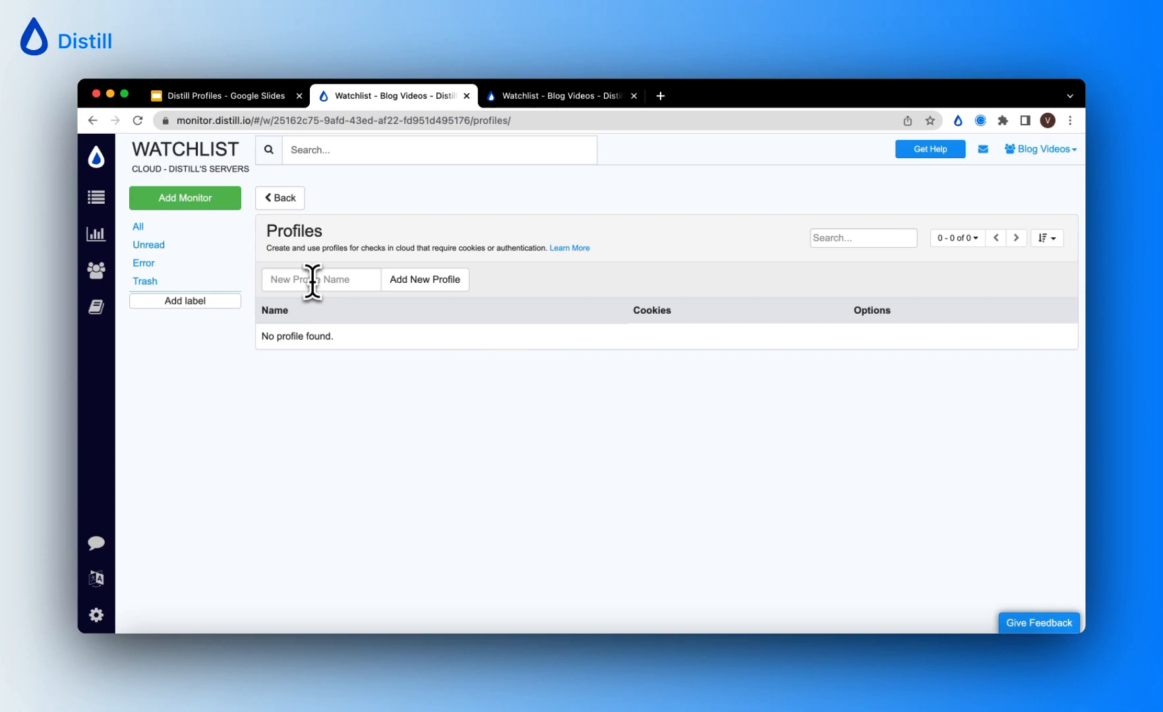
- Enter 'Distill Demo' in the New Profile Name field
type("D")
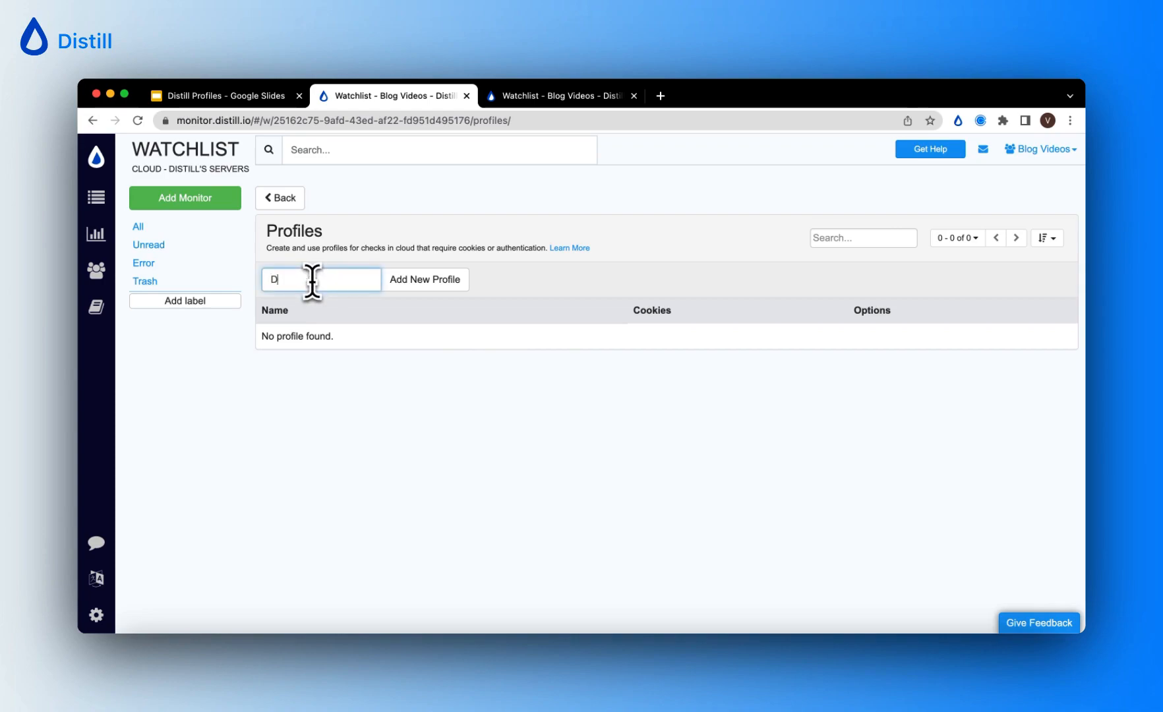
type("istill Demo")
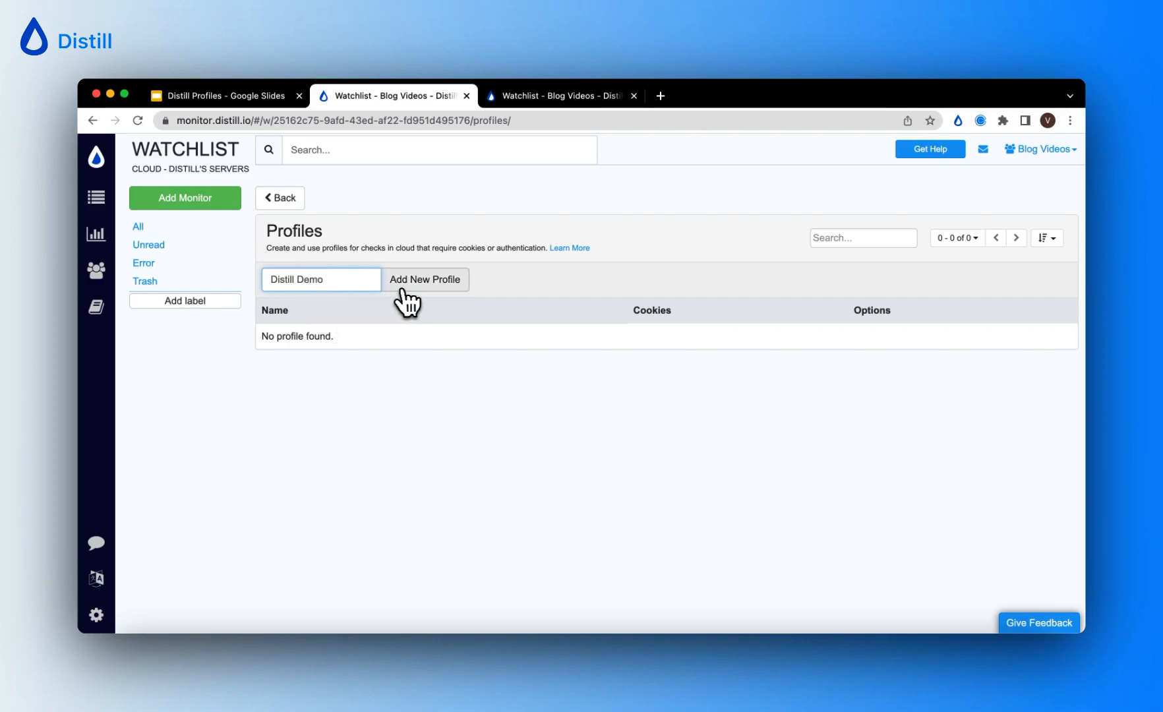
- Add the Distill Demo profile and Google 'distill io login' in its remote browser
left_click(425, 279)
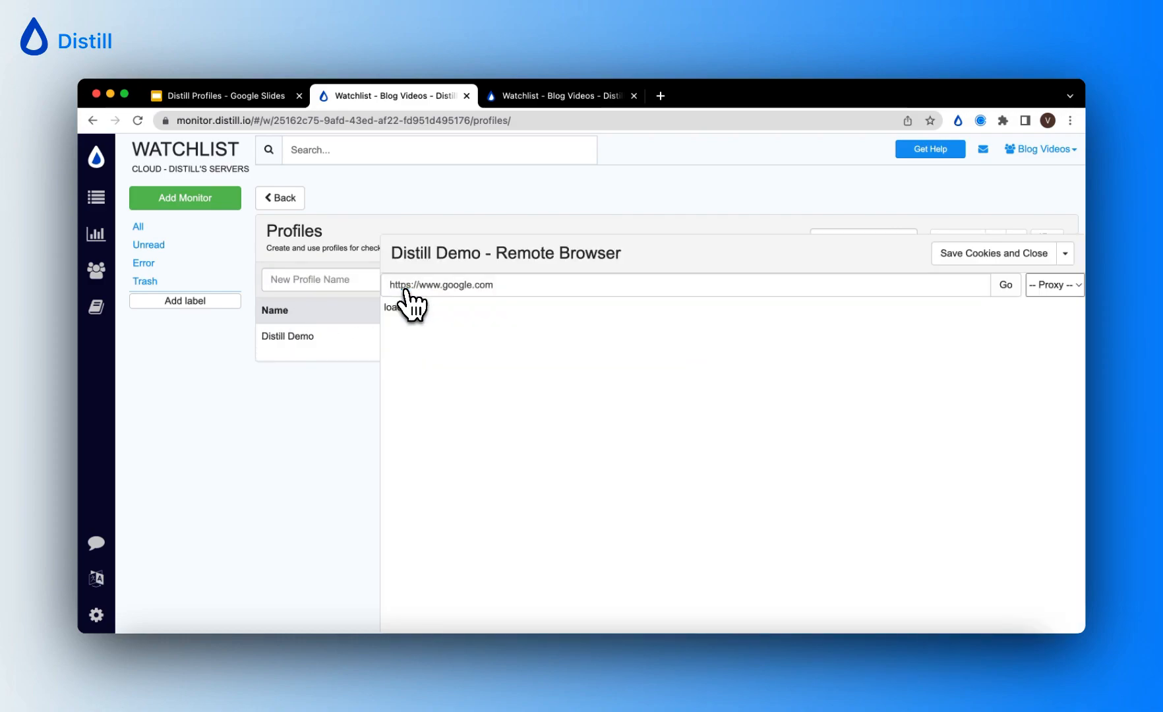
left_click(1005, 285)
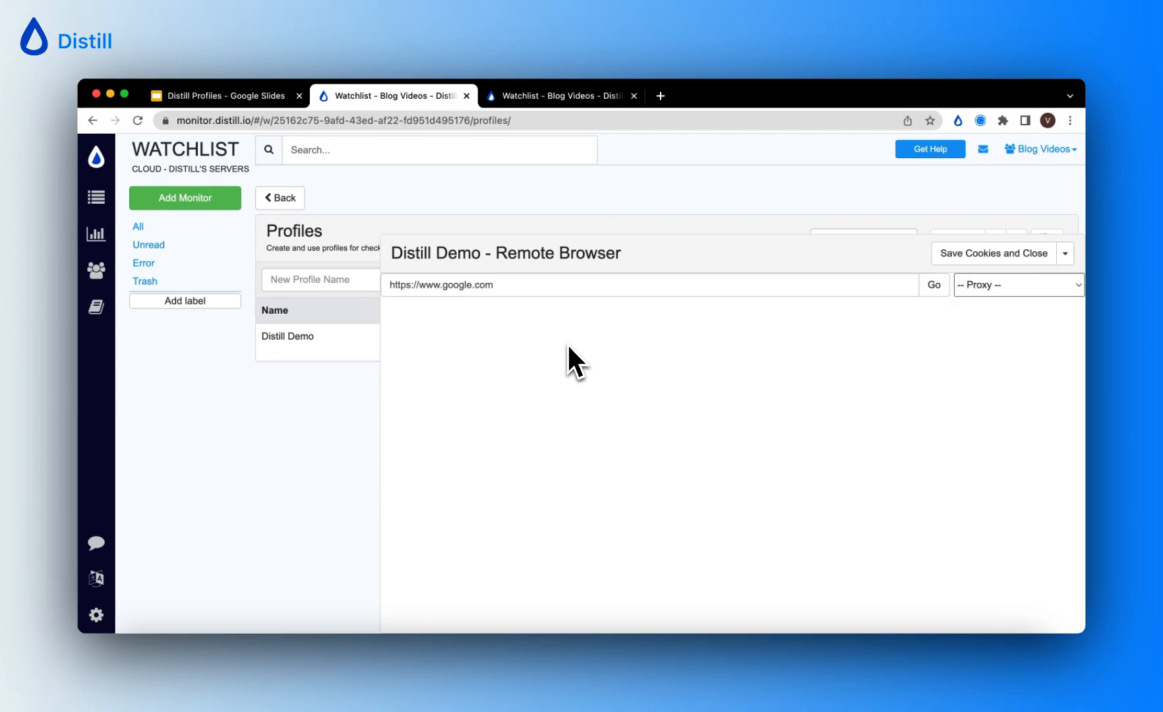
left_click(933, 285)
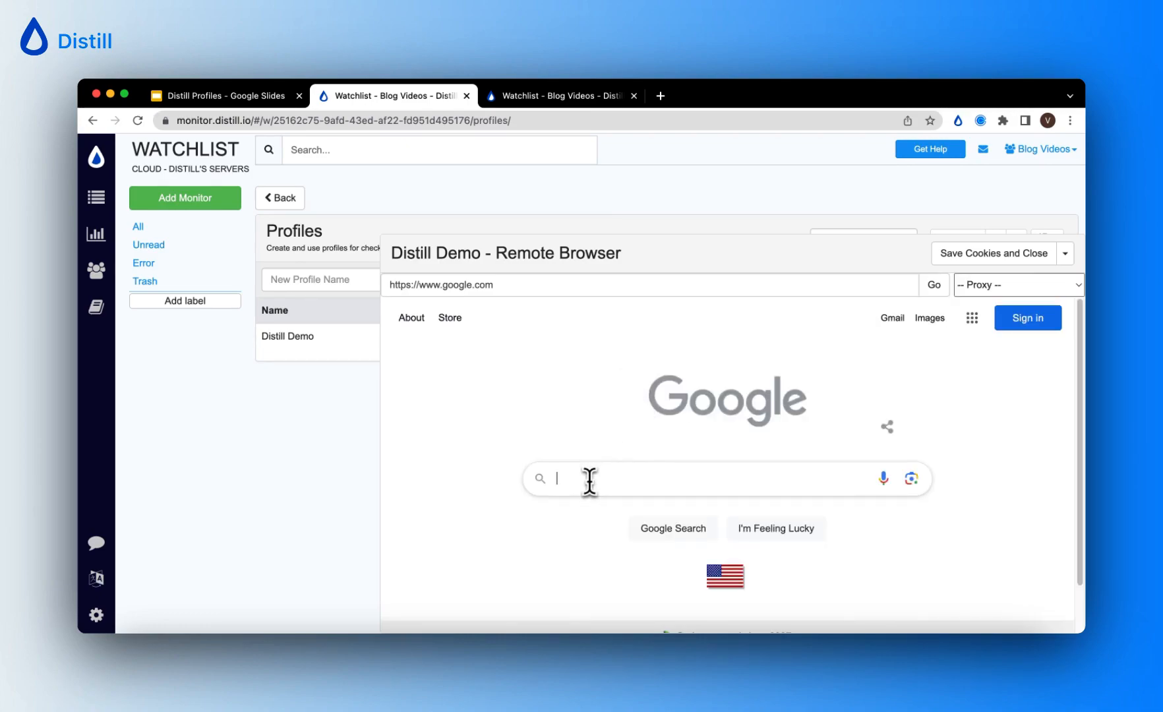
type("distill")
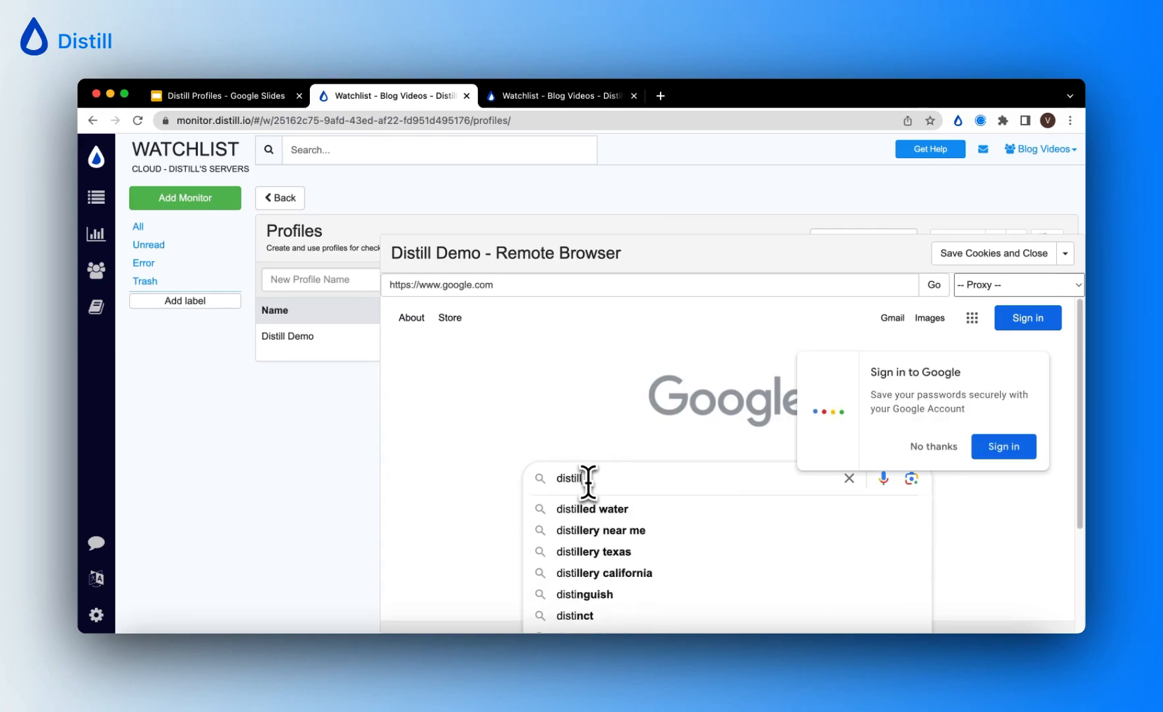
type("login")
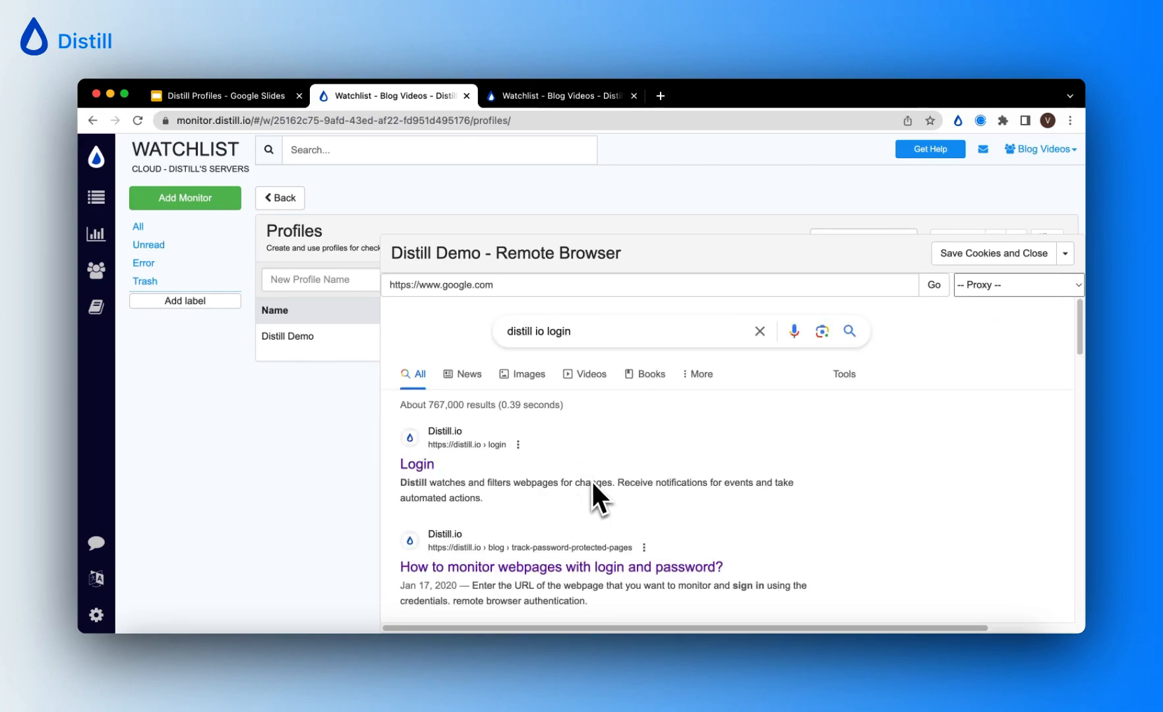
mouse_move(417, 464)
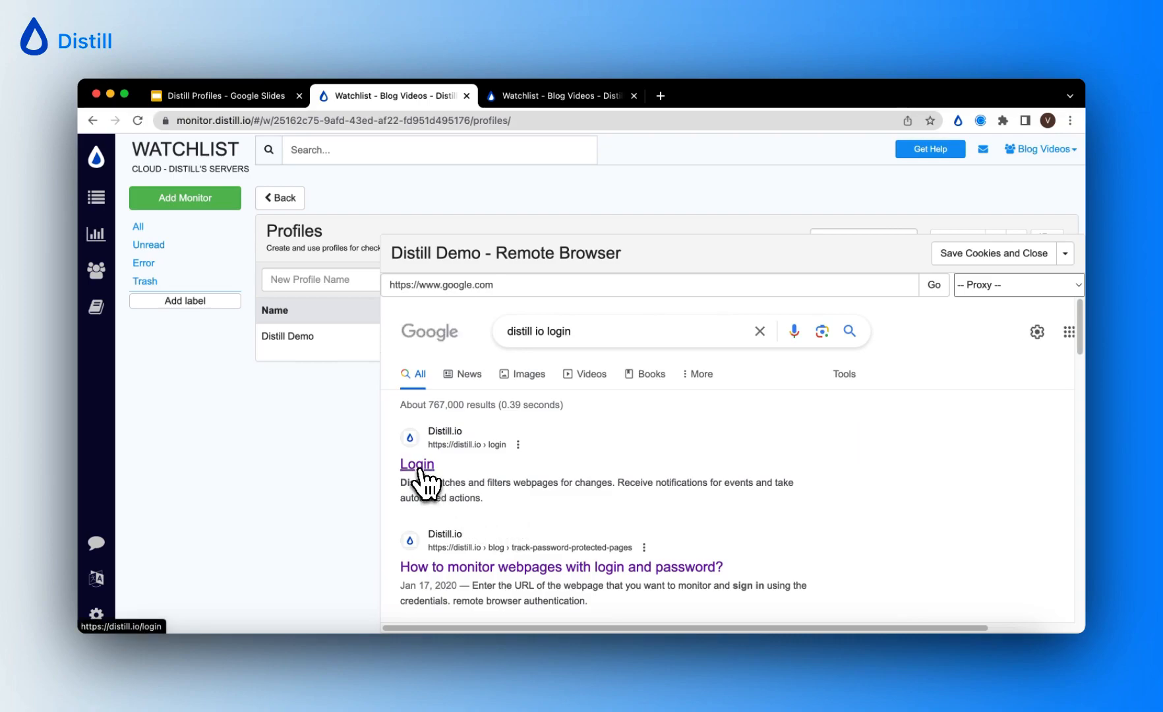
- Open the Distill login result and submit the saved account email and password
left_click(417, 464)
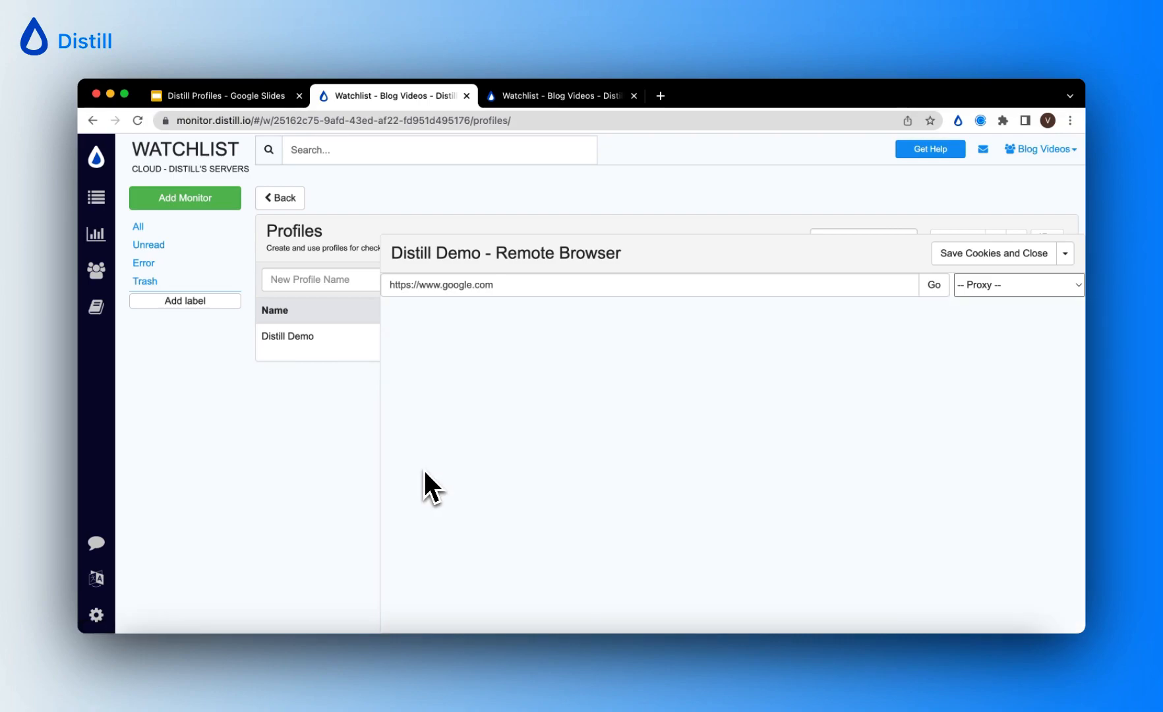
left_click(933, 284)
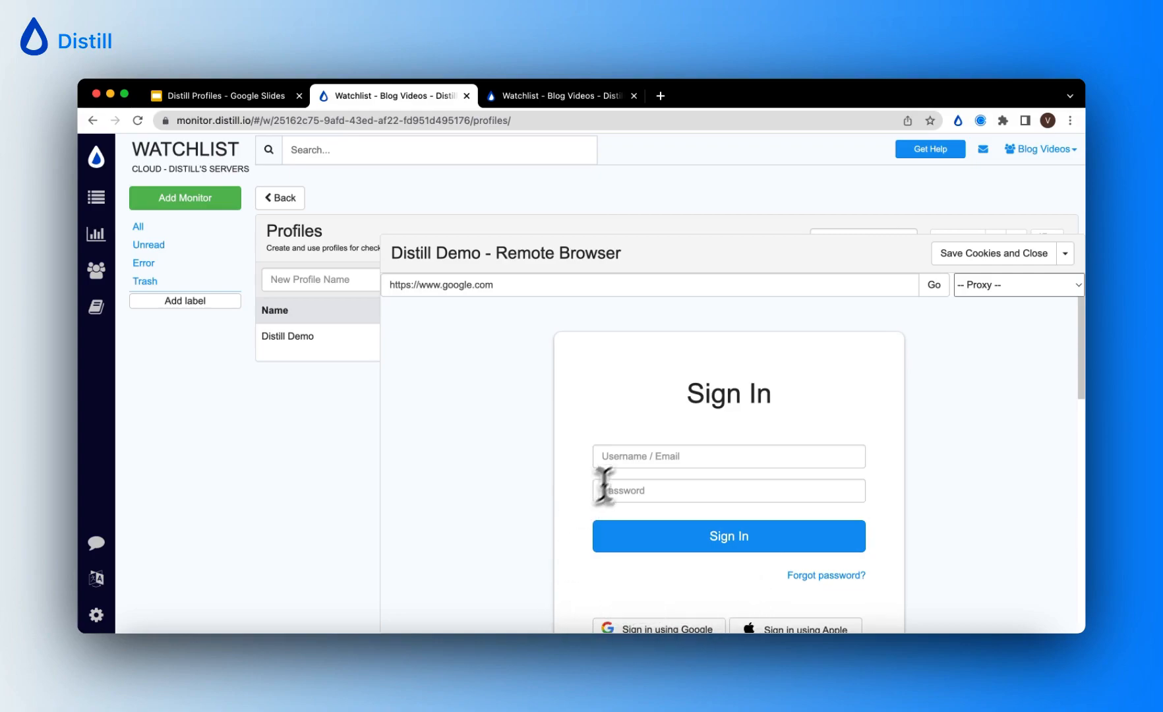
mouse_move(638, 460)
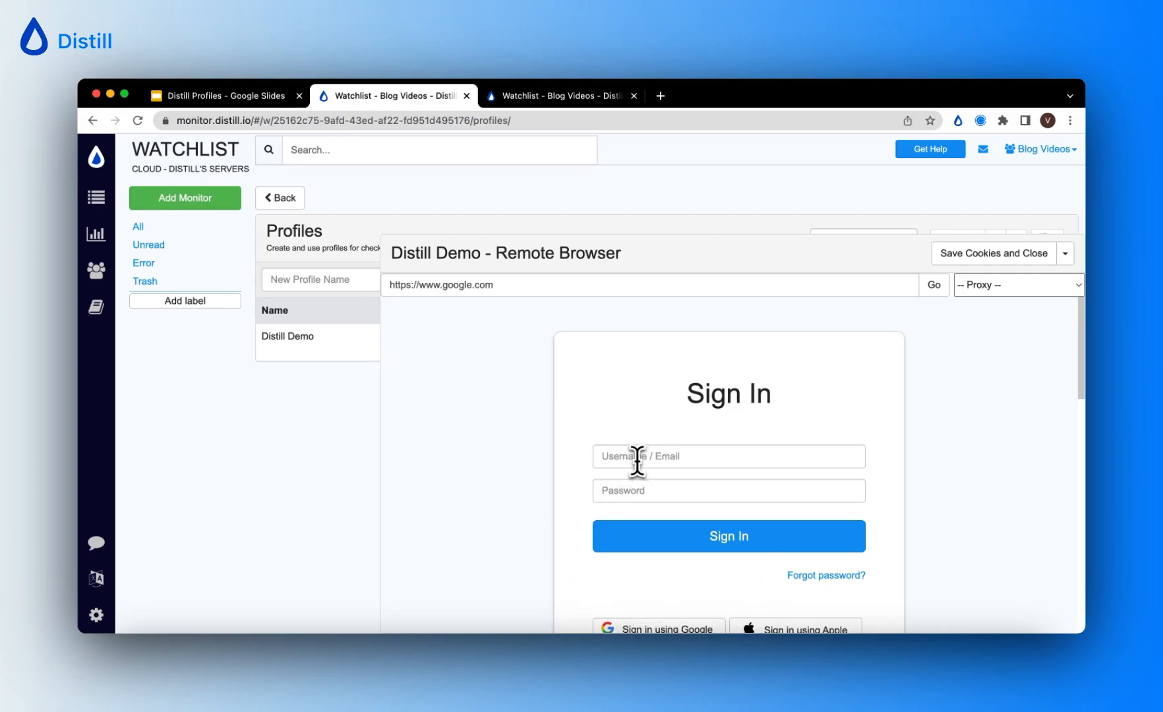
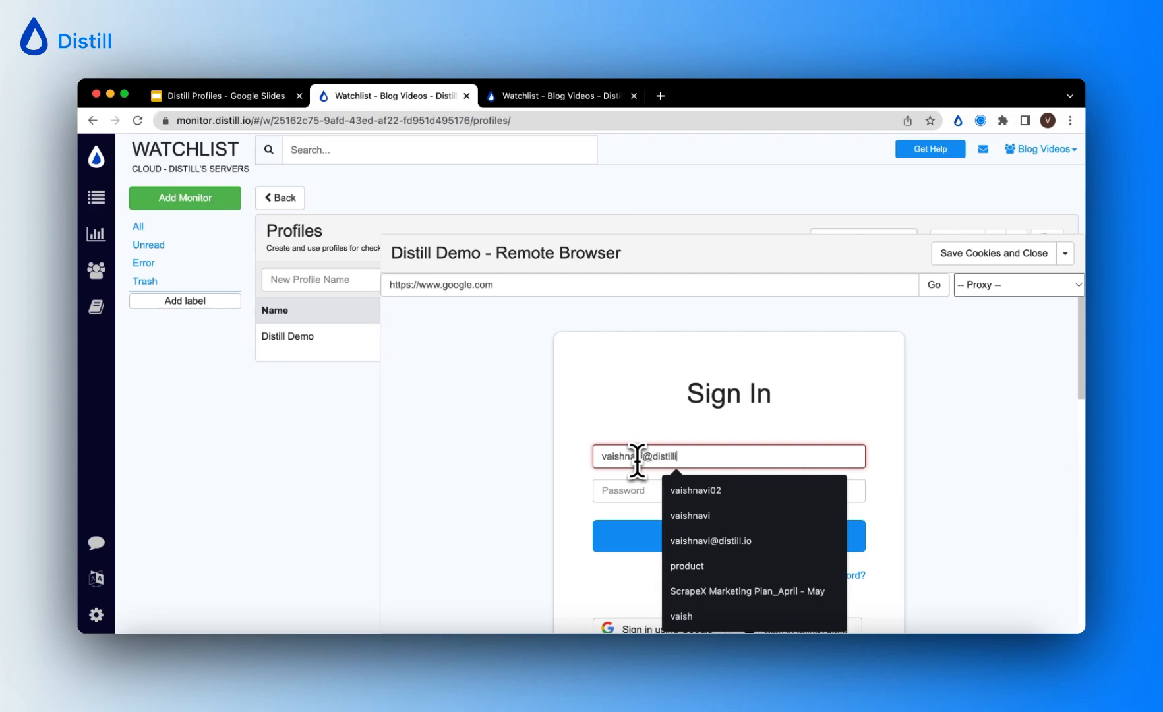
left_click(710, 540)
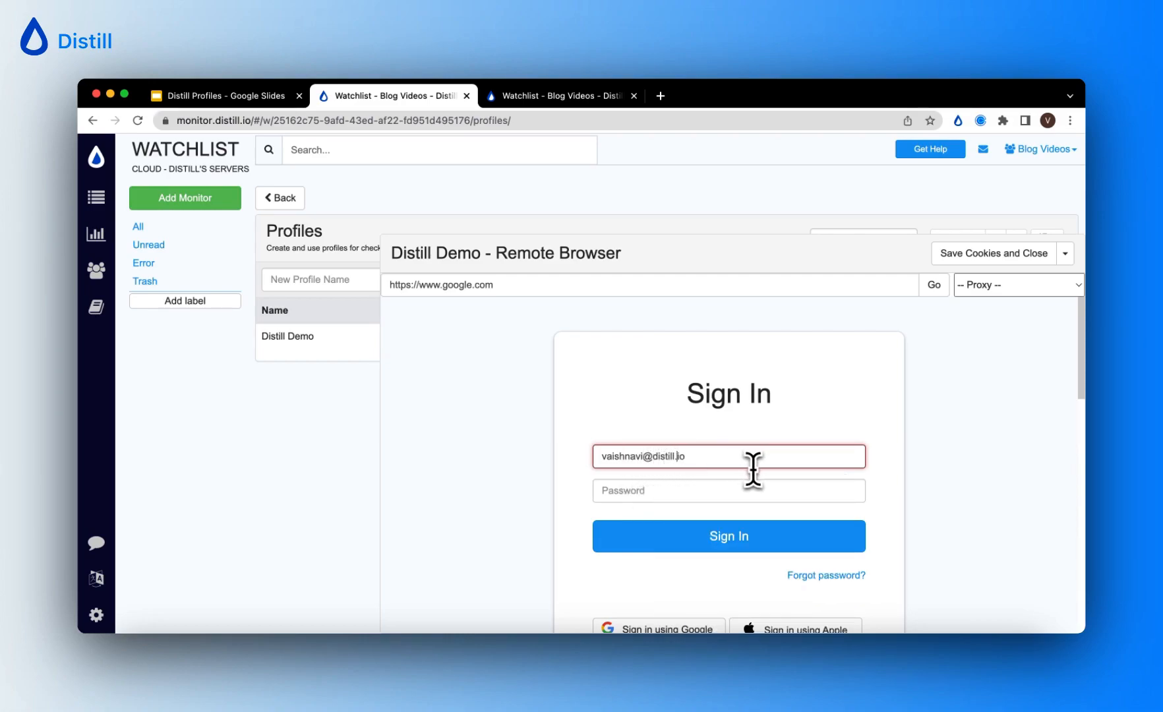
left_click(727, 491)
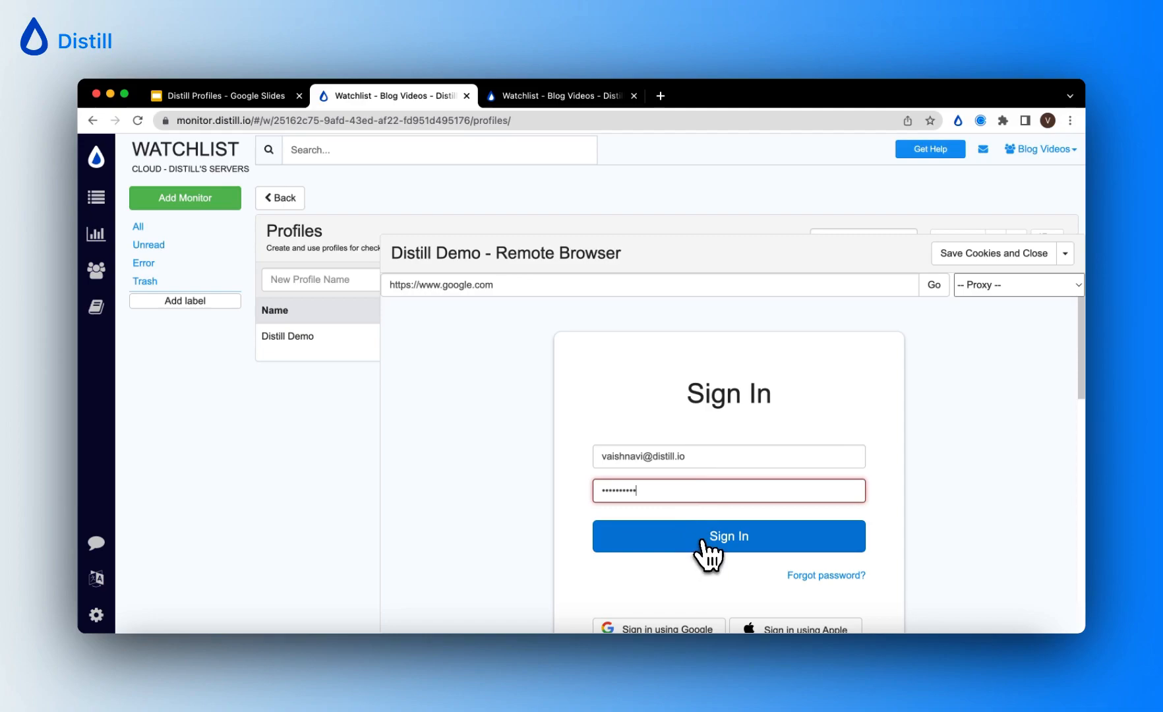
left_click(727, 535)
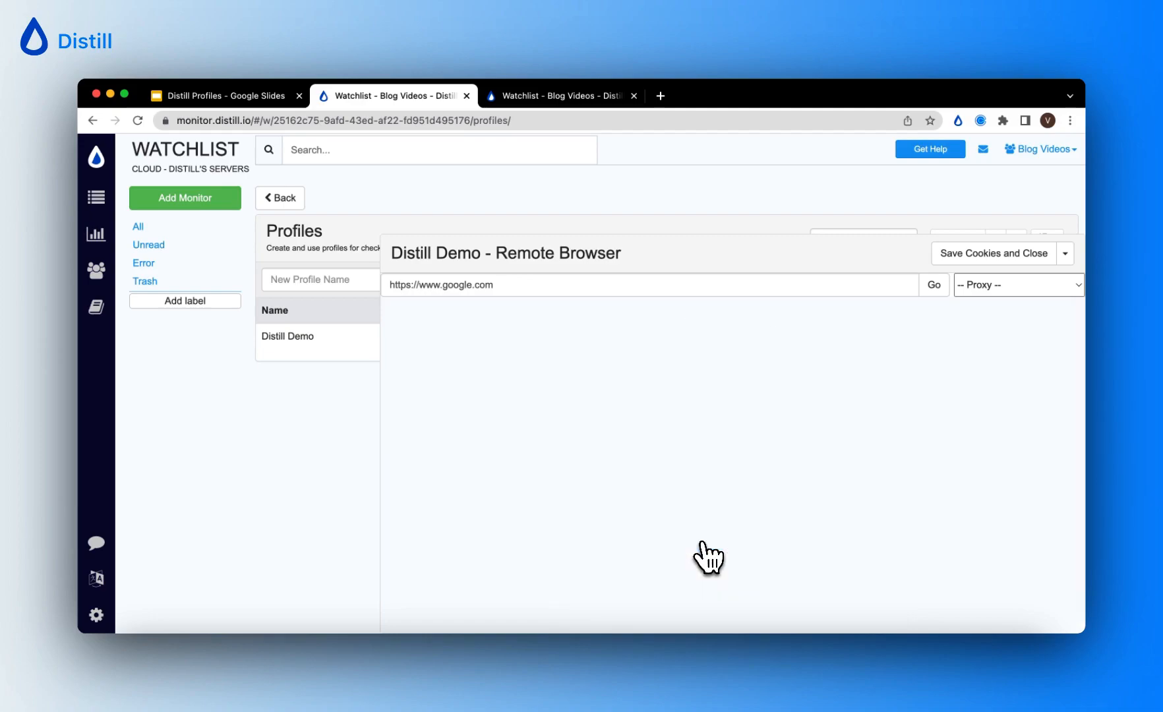
- Let the remote browser finish signing in to the account's empty watchlist
left_click(932, 285)
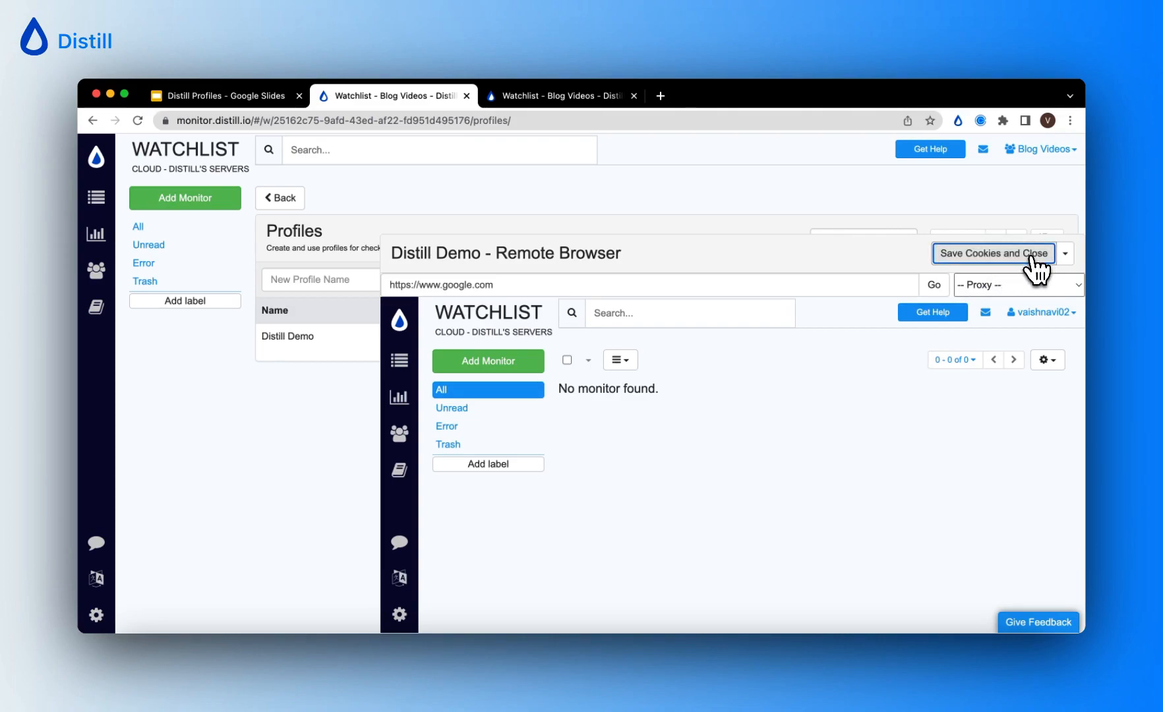
- Save the remote session's cookies, giving the Distill Demo profile 8 cookies
left_click(992, 253)
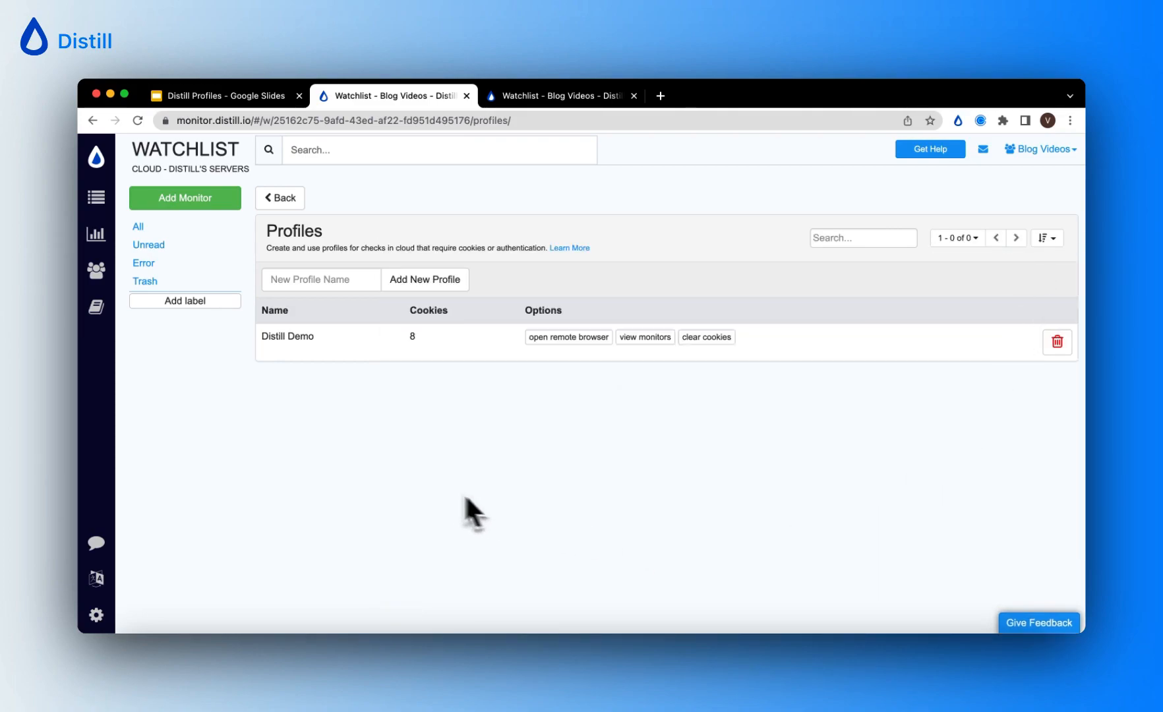
mouse_move(320, 369)
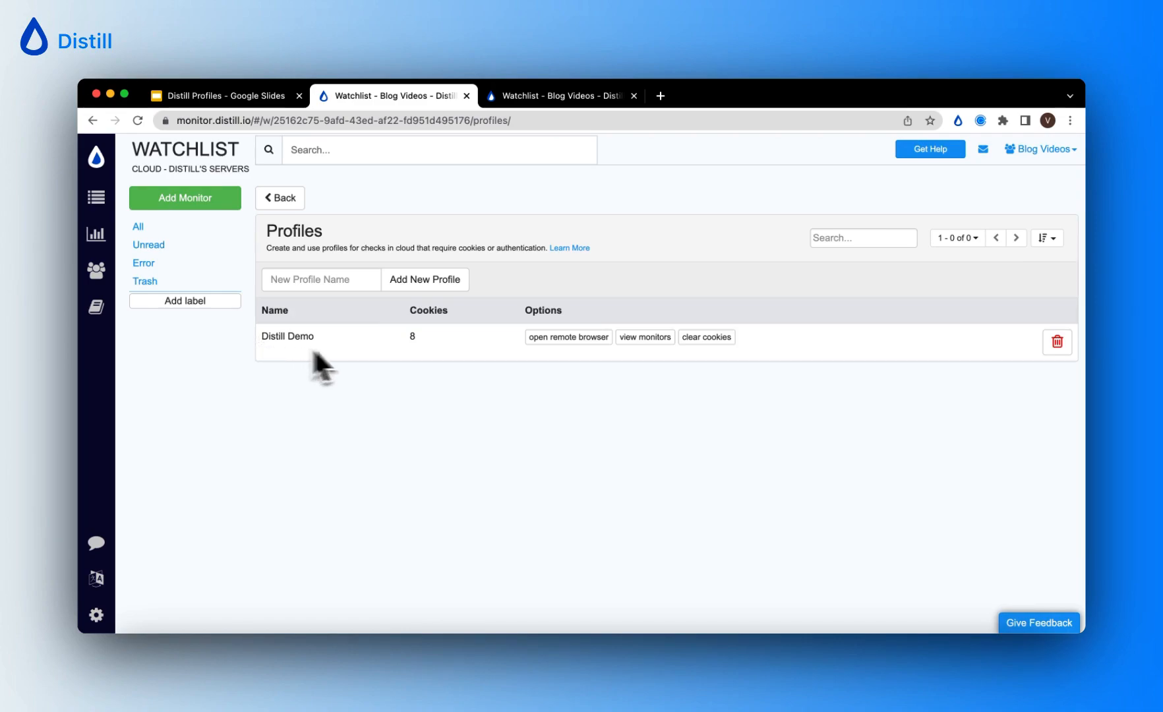
mouse_move(255, 427)
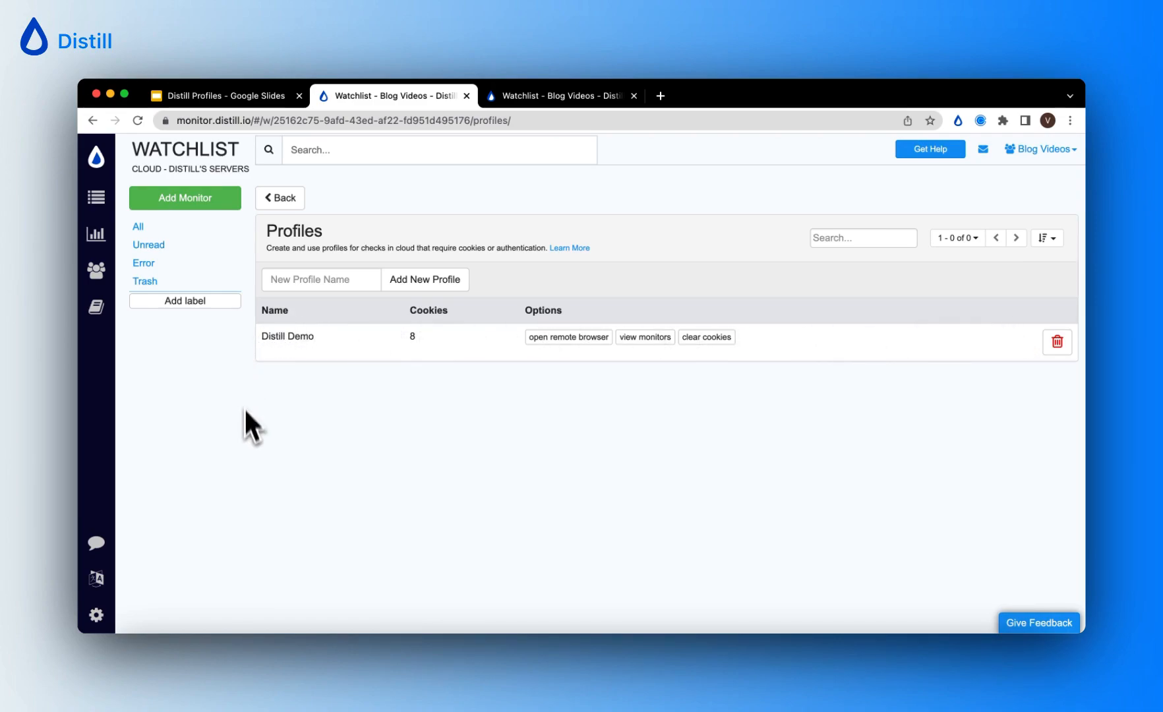
mouse_move(252, 478)
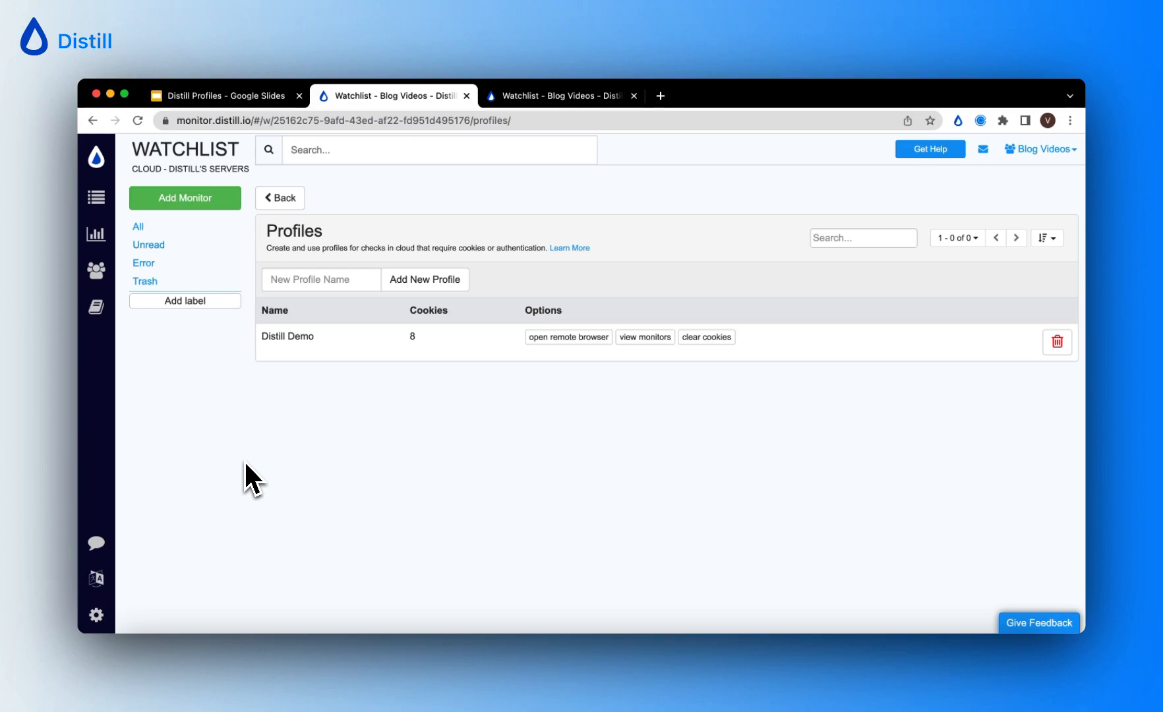
mouse_move(311, 415)
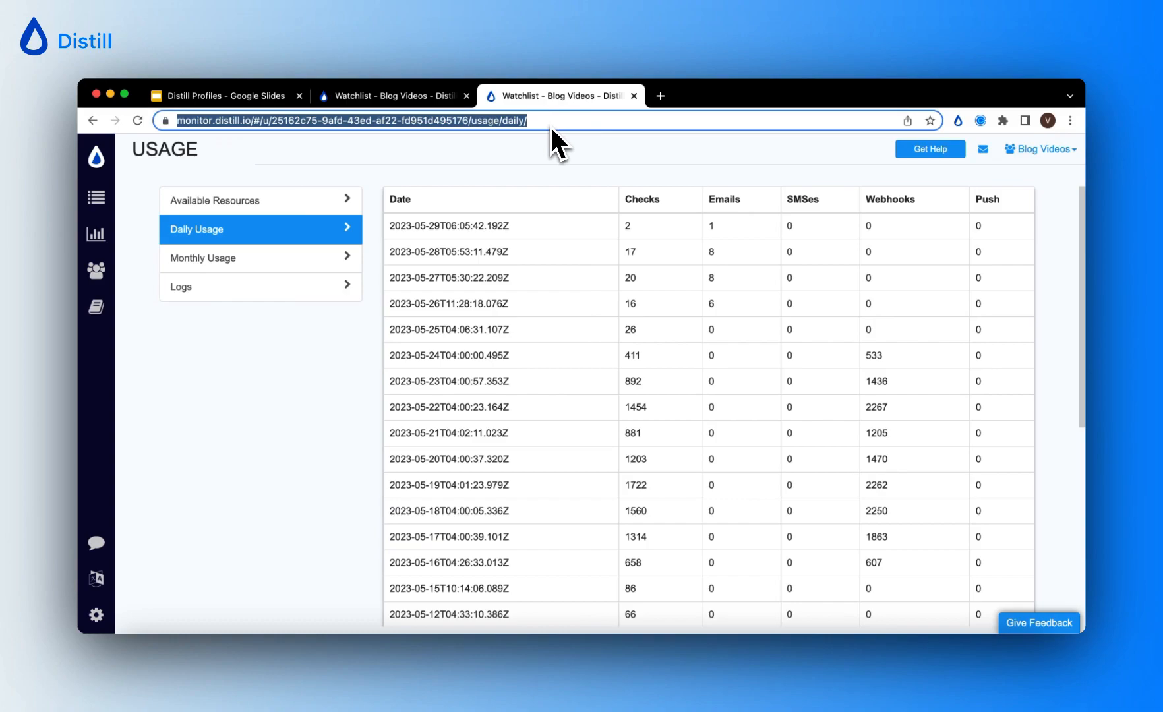
- Add a Webpage monitor using the Distill Demo profile and load the daily usage URL
left_click(393, 95)
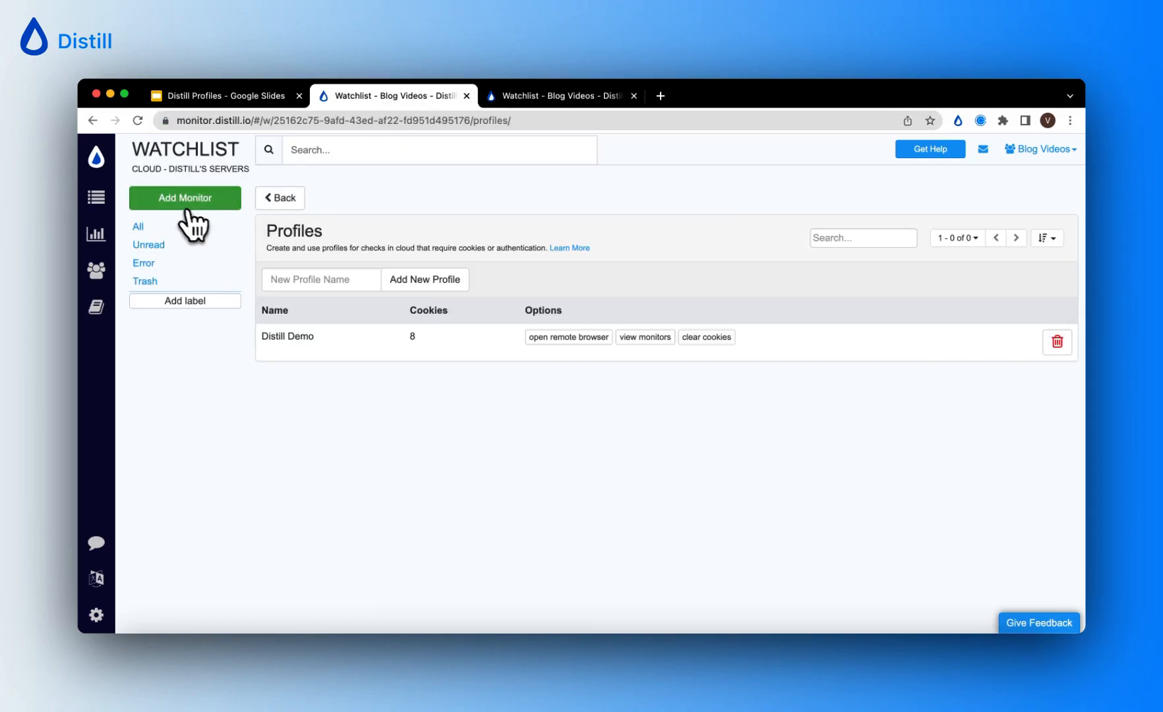
left_click(185, 197)
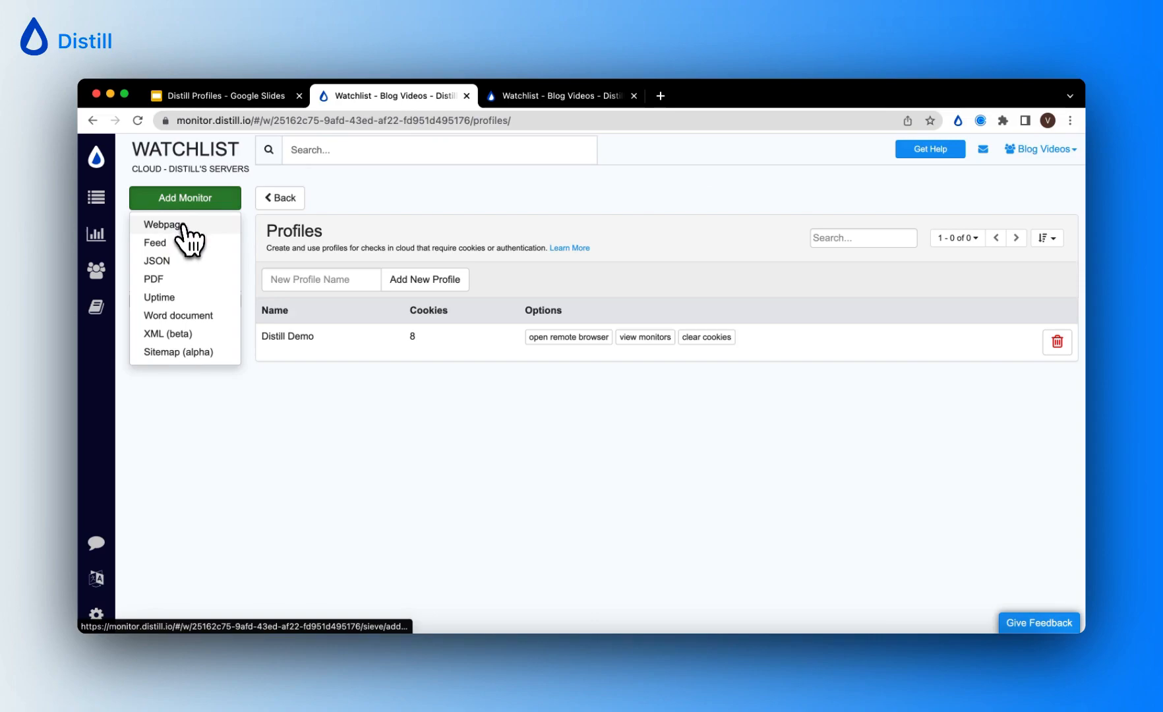
left_click(163, 224)
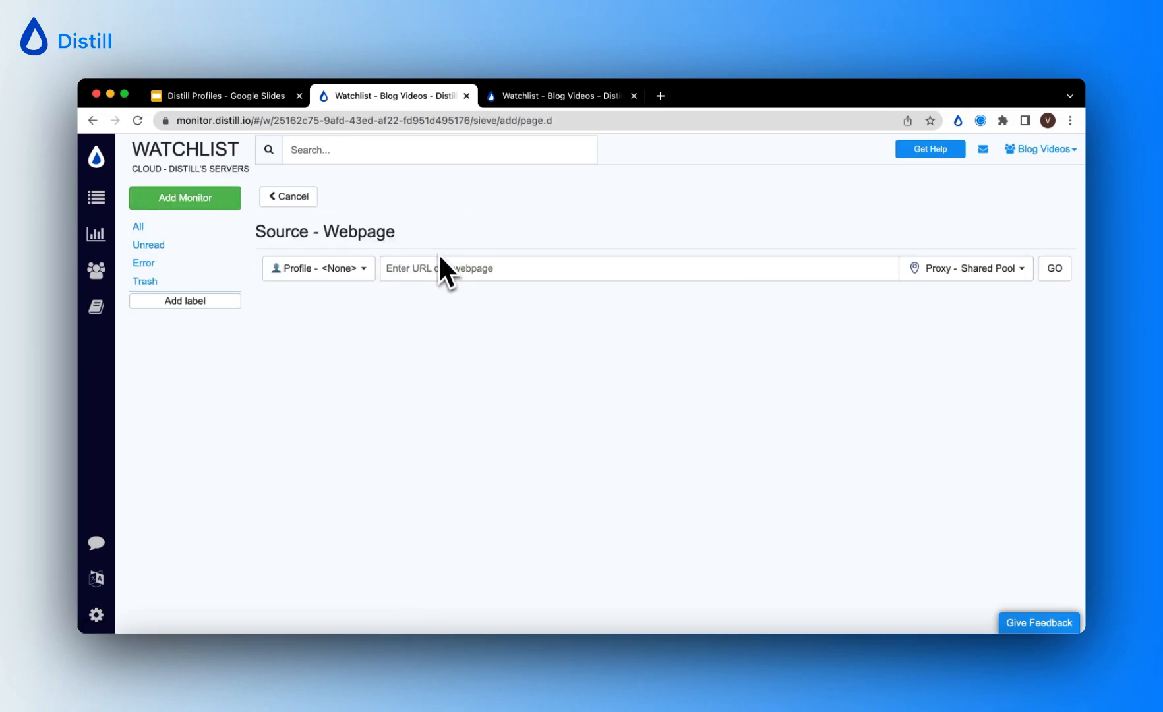
left_click(318, 267)
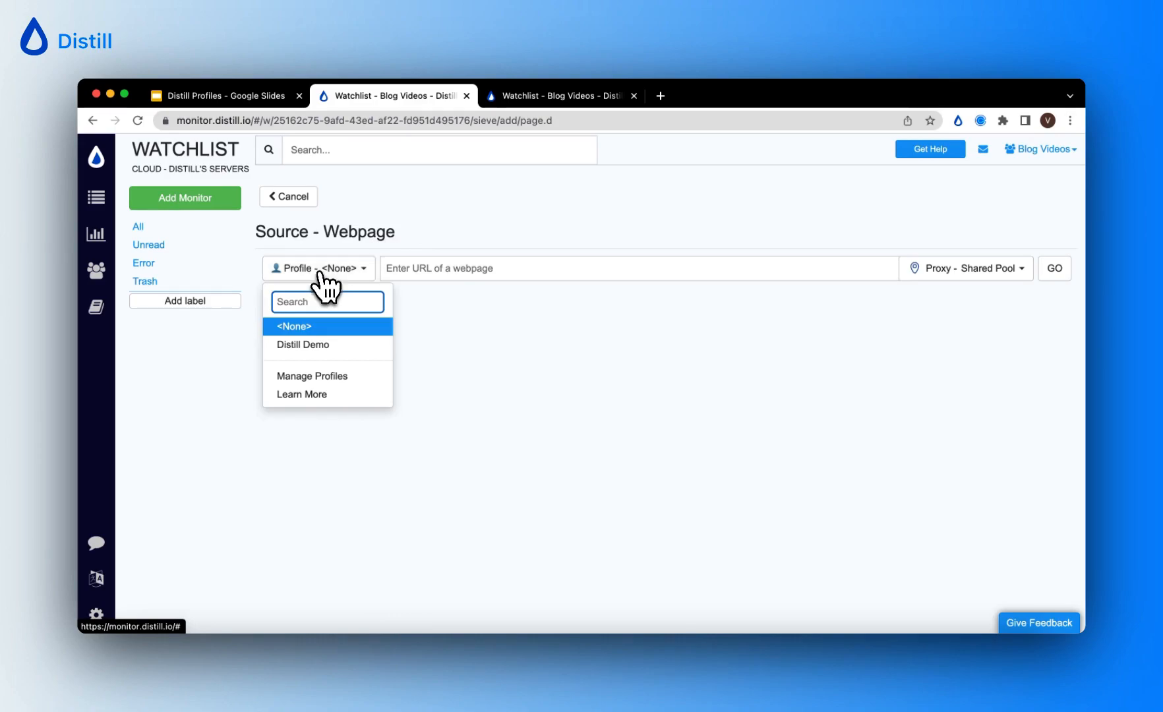
mouse_move(326, 363)
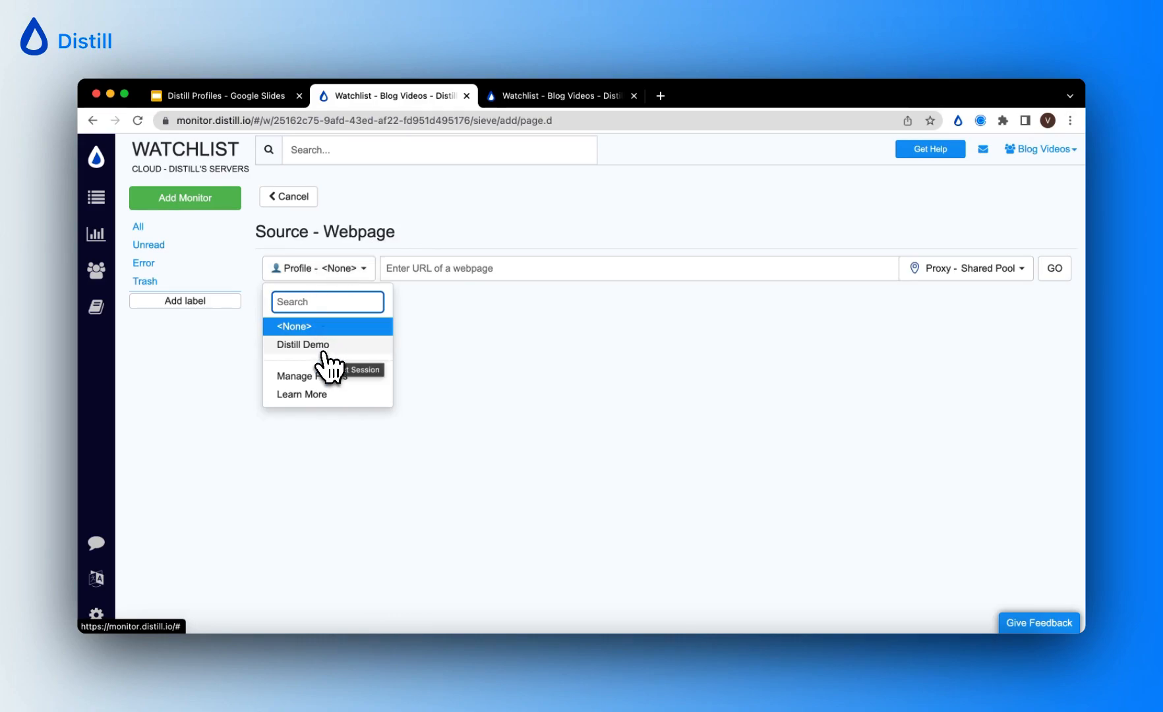
mouse_move(337, 363)
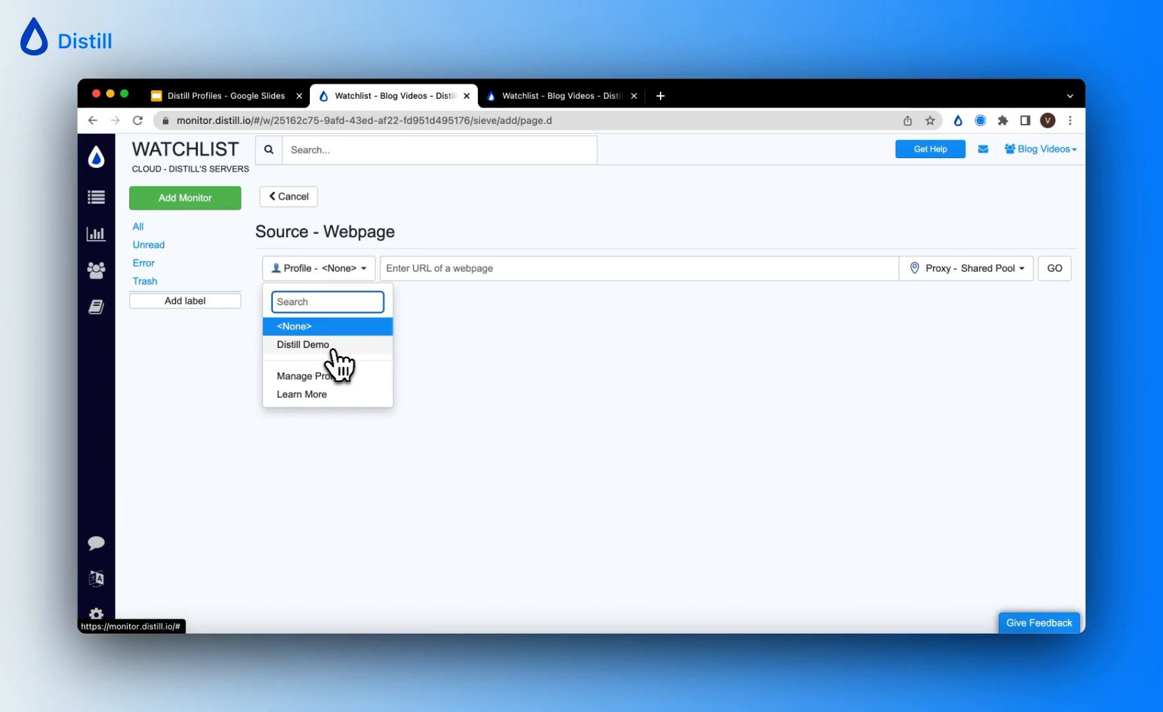
left_click(301, 344)
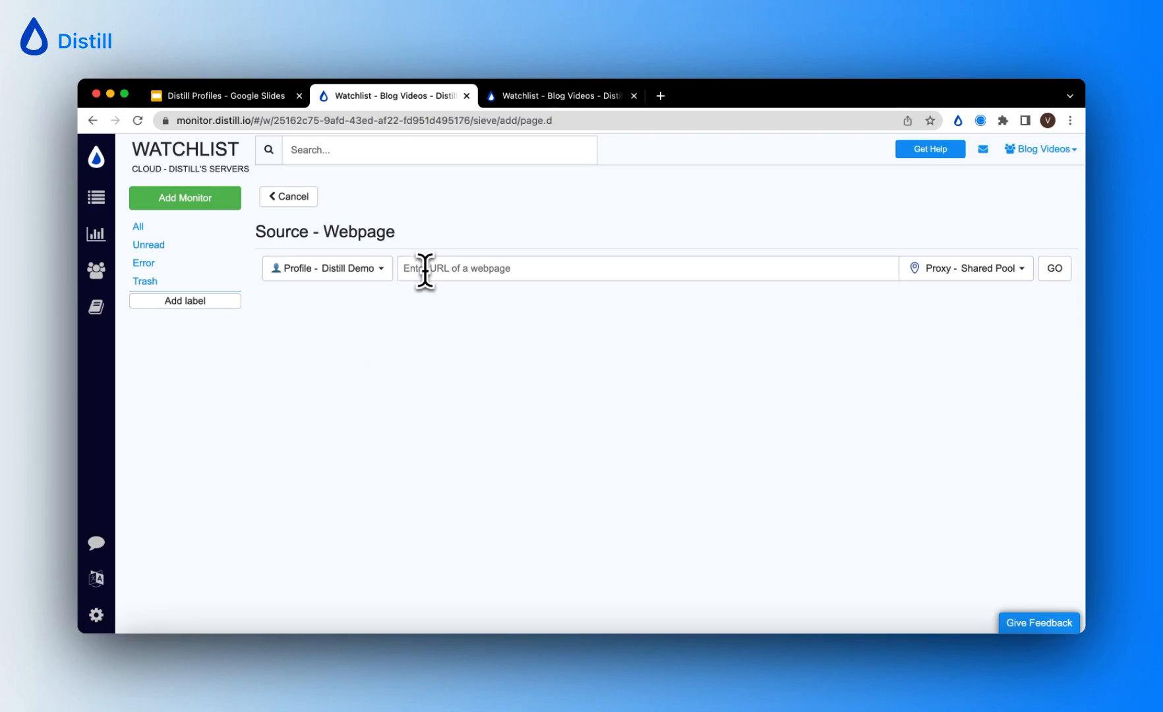
type("https://monitor.distill.io/#/u/25162c75-9afd-43ed-af22-fd951d495176/usage/daily/")
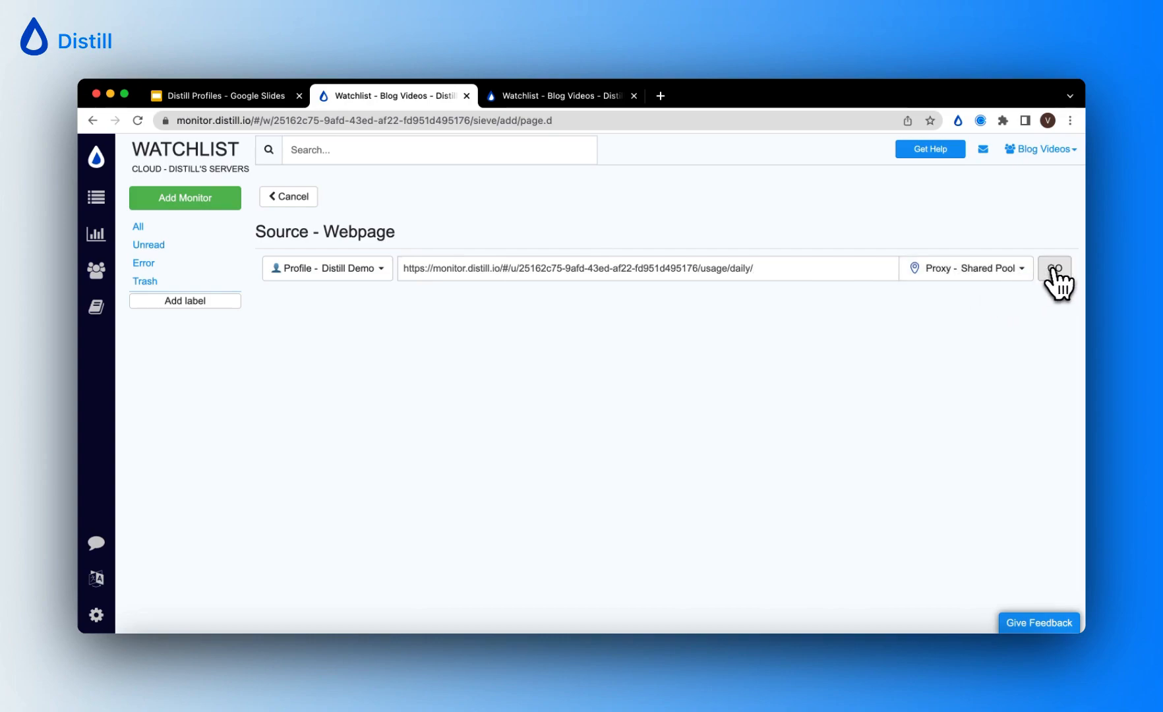
left_click(1054, 267)
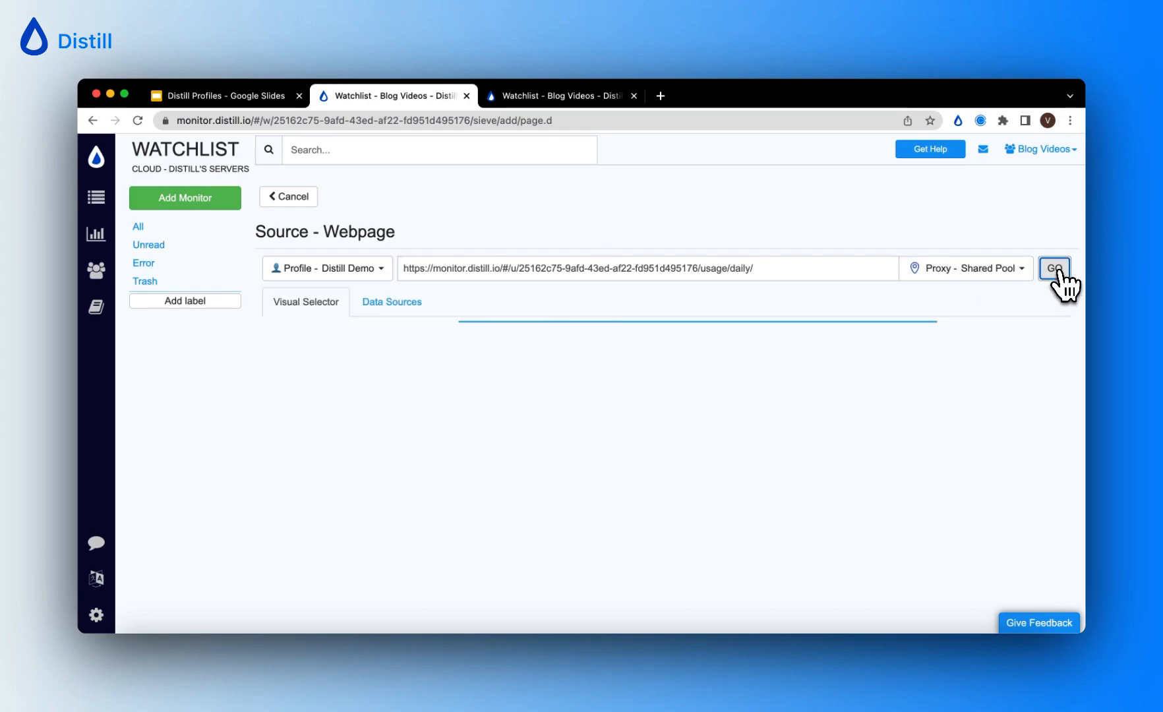
- Select the newest 2023-05-29 daily usage row in the Visual Selector and save it
left_click(1052, 268)
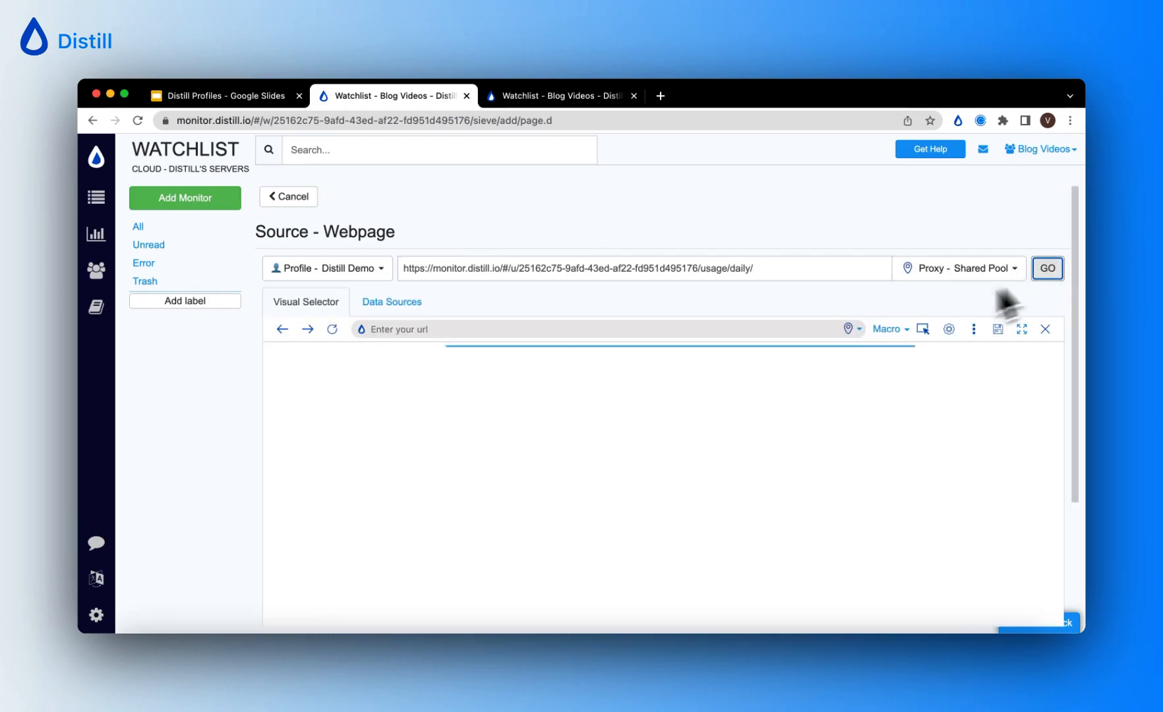
mouse_move(682, 496)
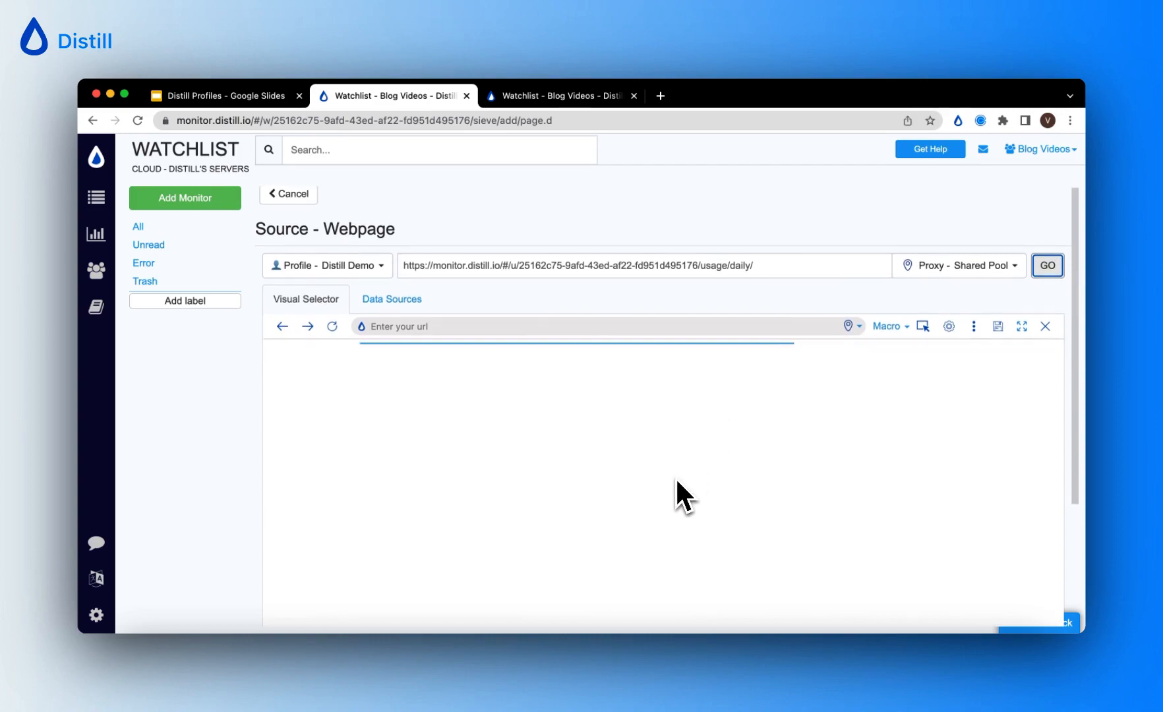
left_click(1046, 265)
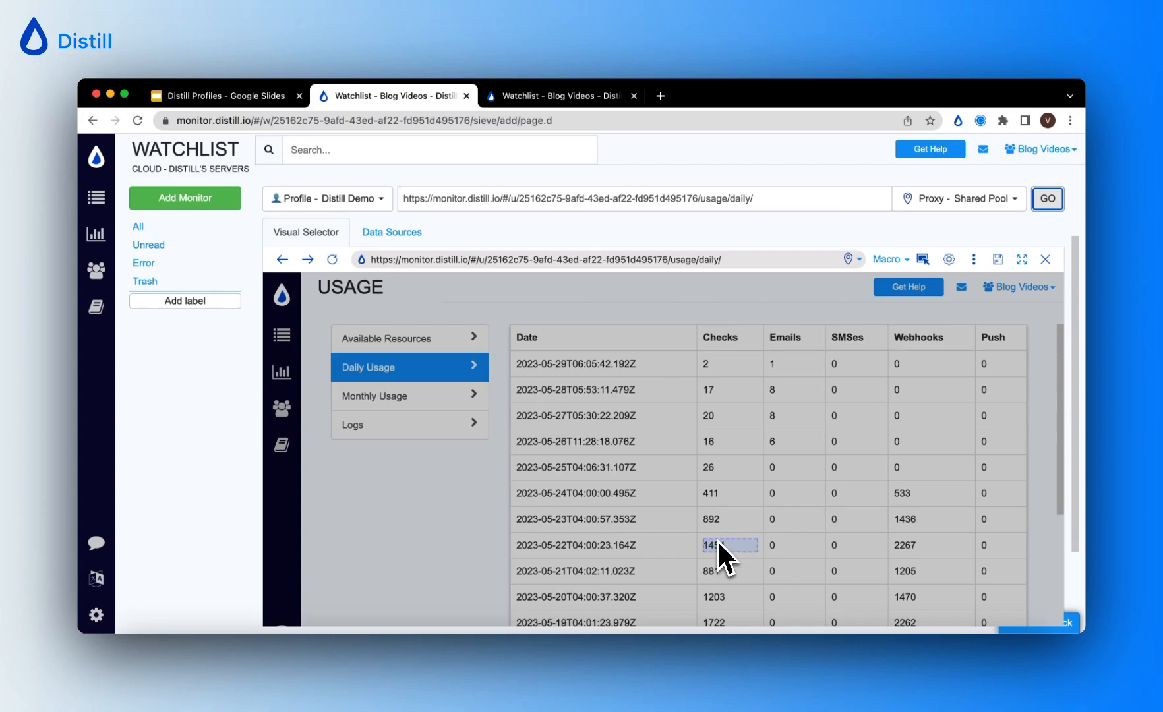
left_click(603, 389)
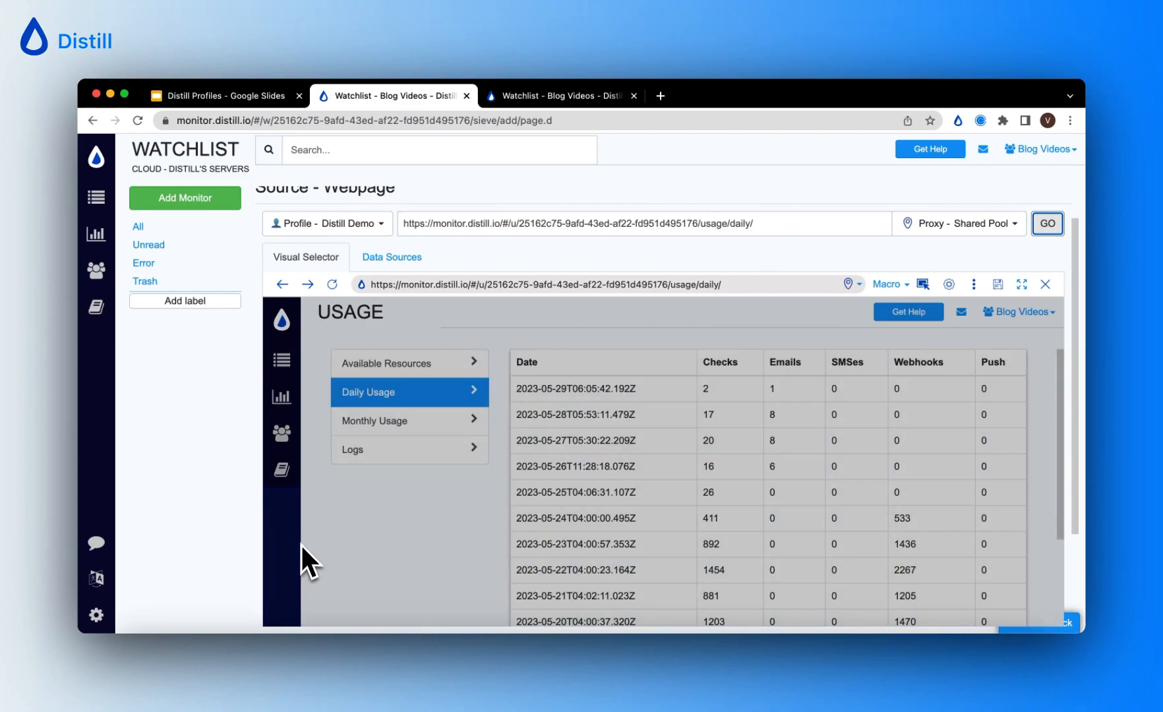
mouse_move(1001, 671)
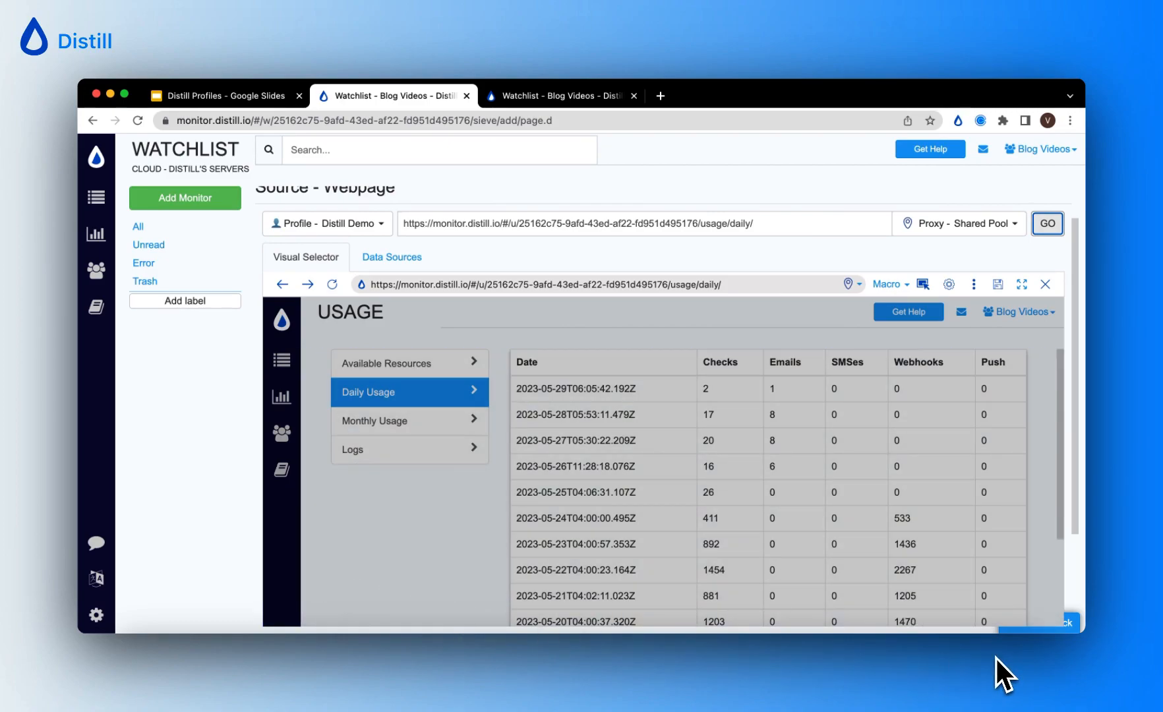
left_click(601, 389)
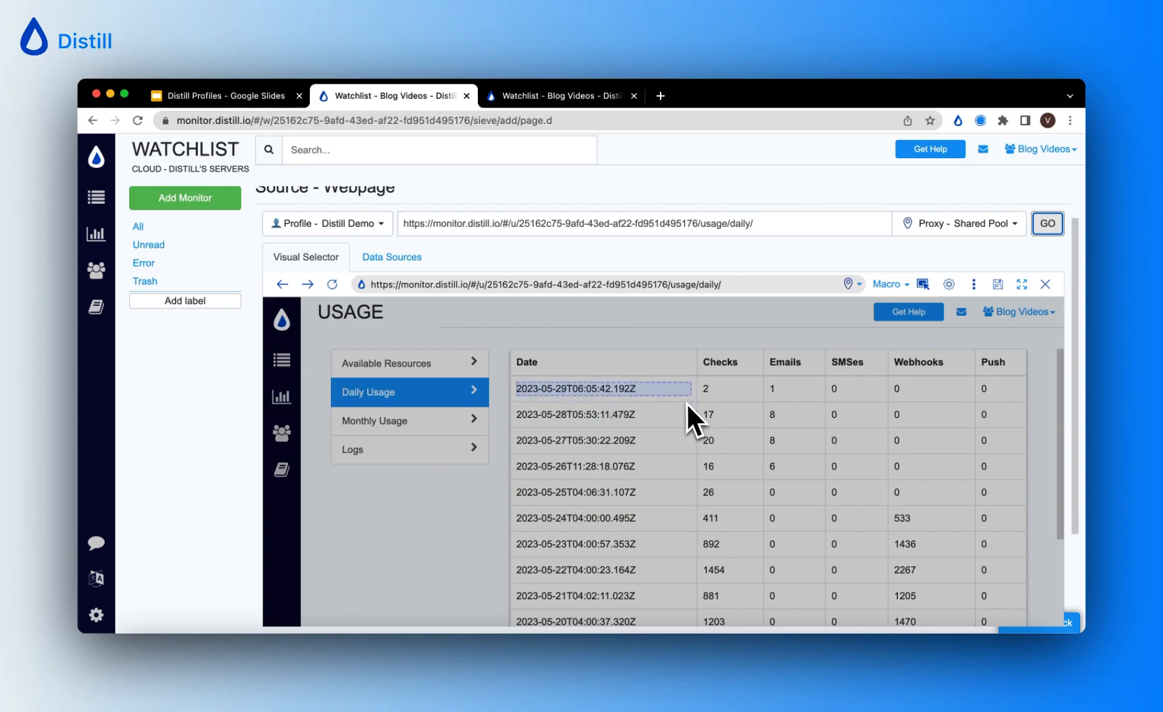
left_click(603, 388)
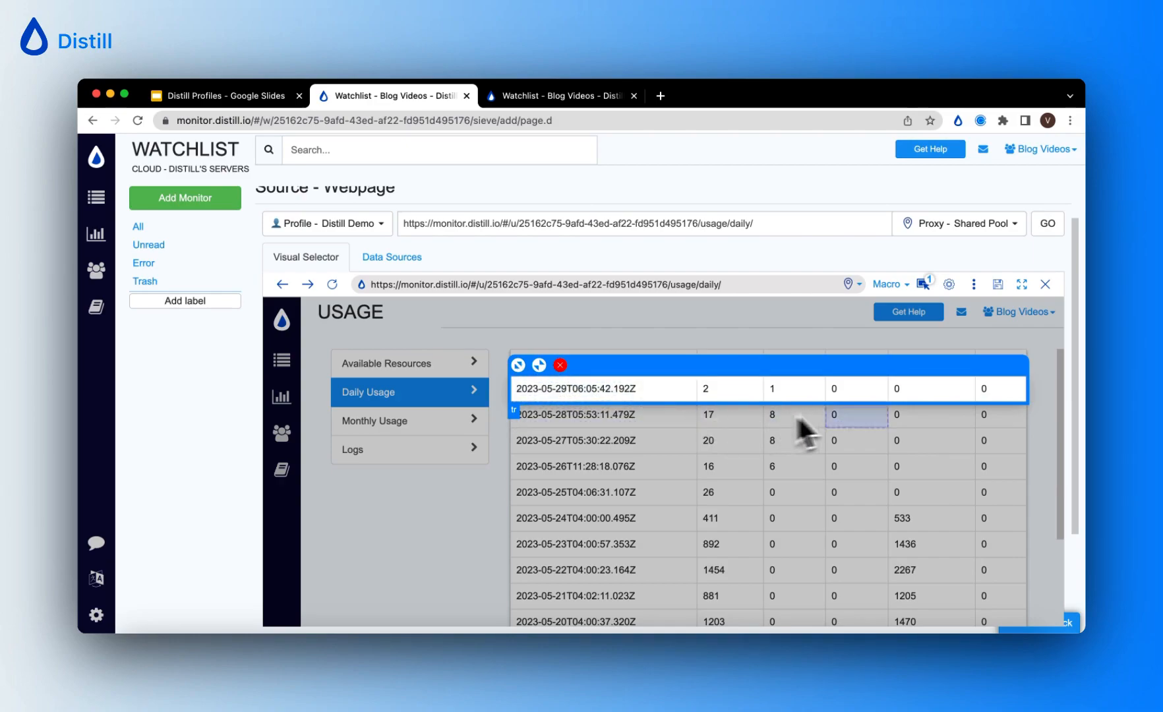
mouse_move(997, 285)
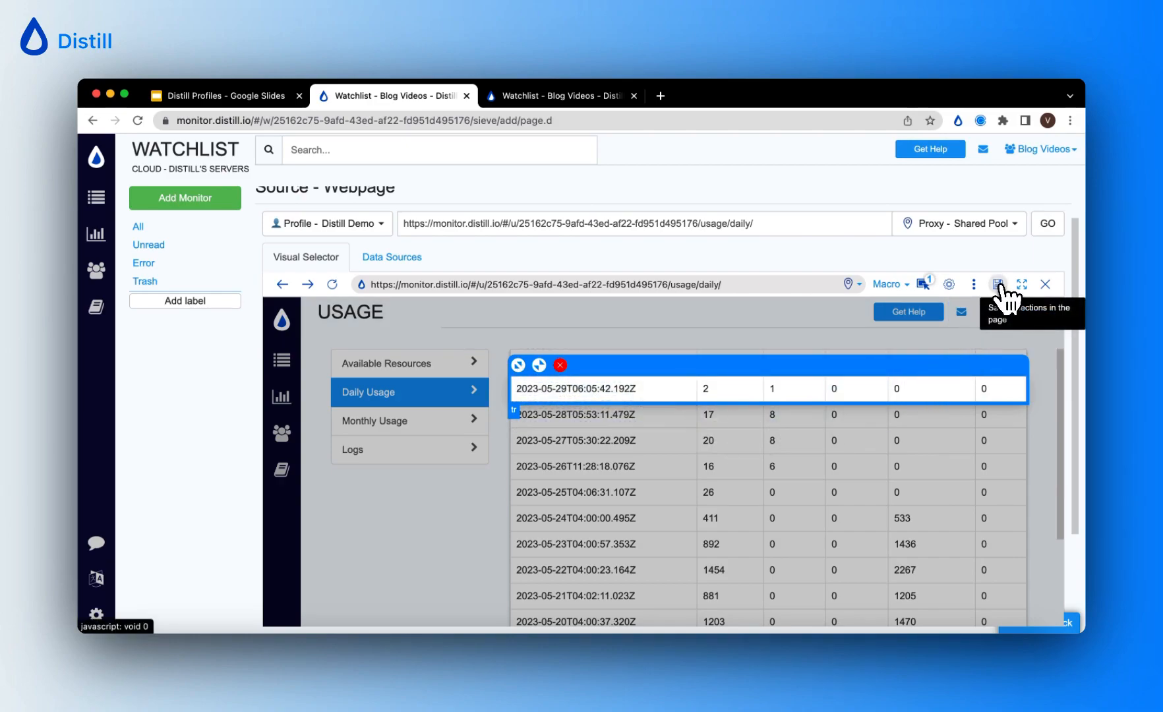
left_click(997, 284)
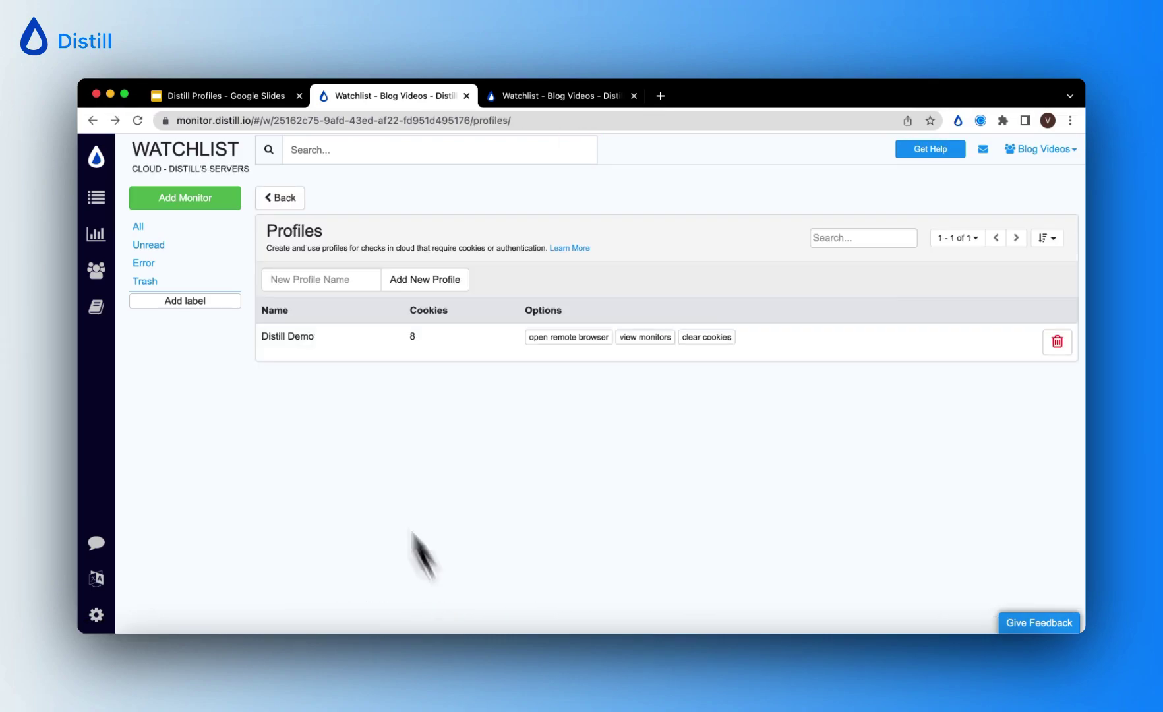
- From the Watchlist, select the Distill Web Monitor entry and run a check to fetch the 2023-05-29 usage row
left_click(138, 226)
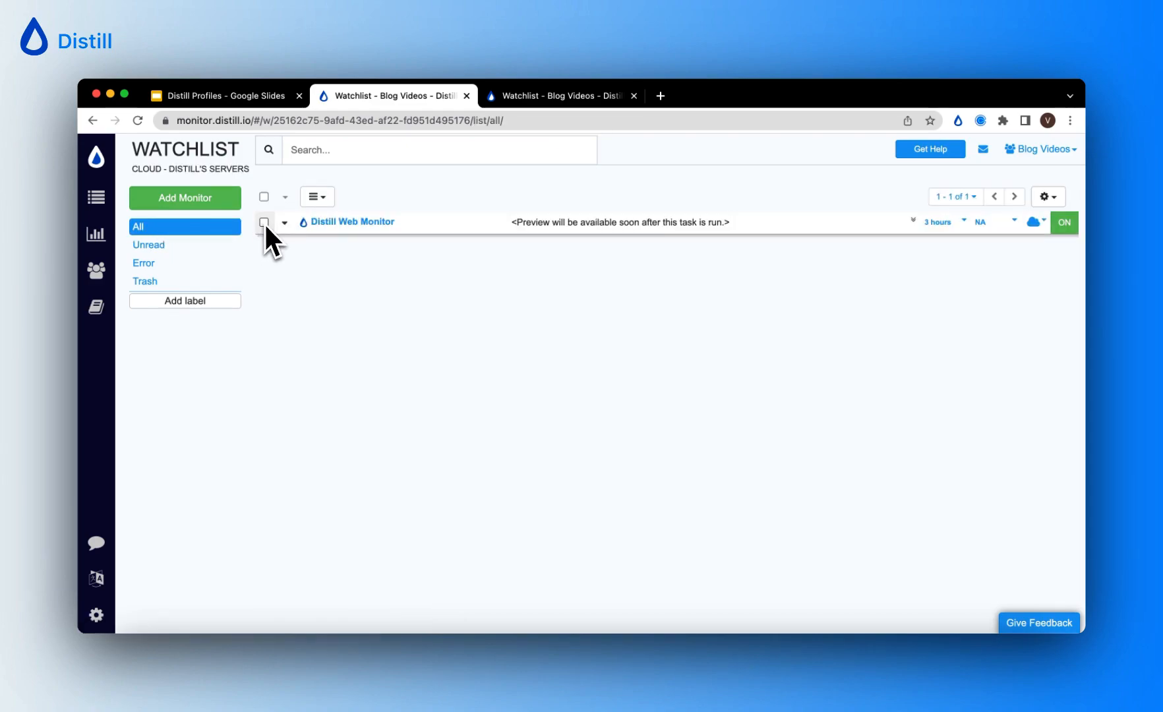
left_click(264, 220)
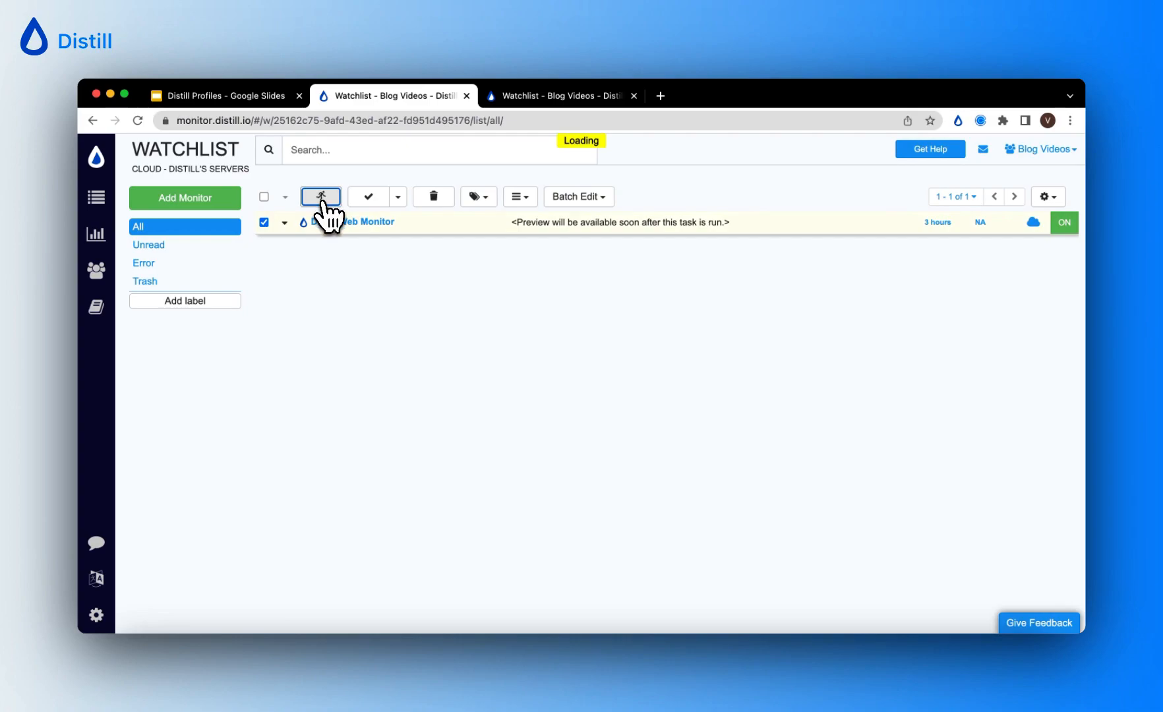
left_click(320, 197)
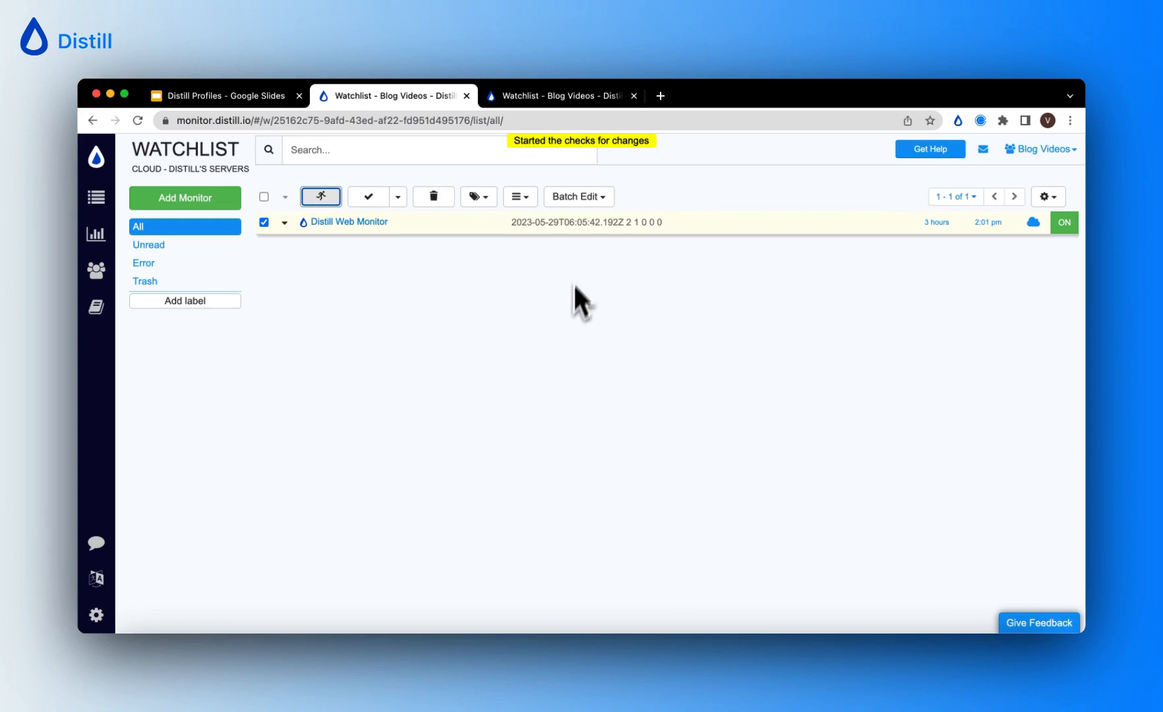
mouse_move(568, 238)
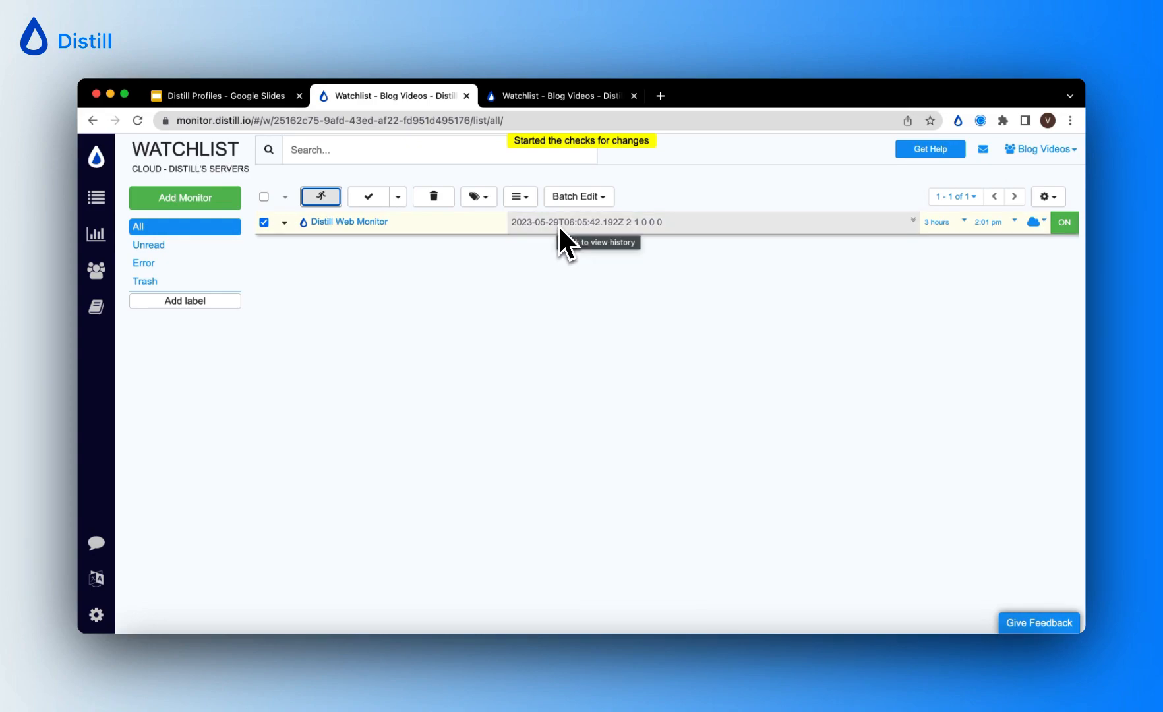
mouse_move(541, 369)
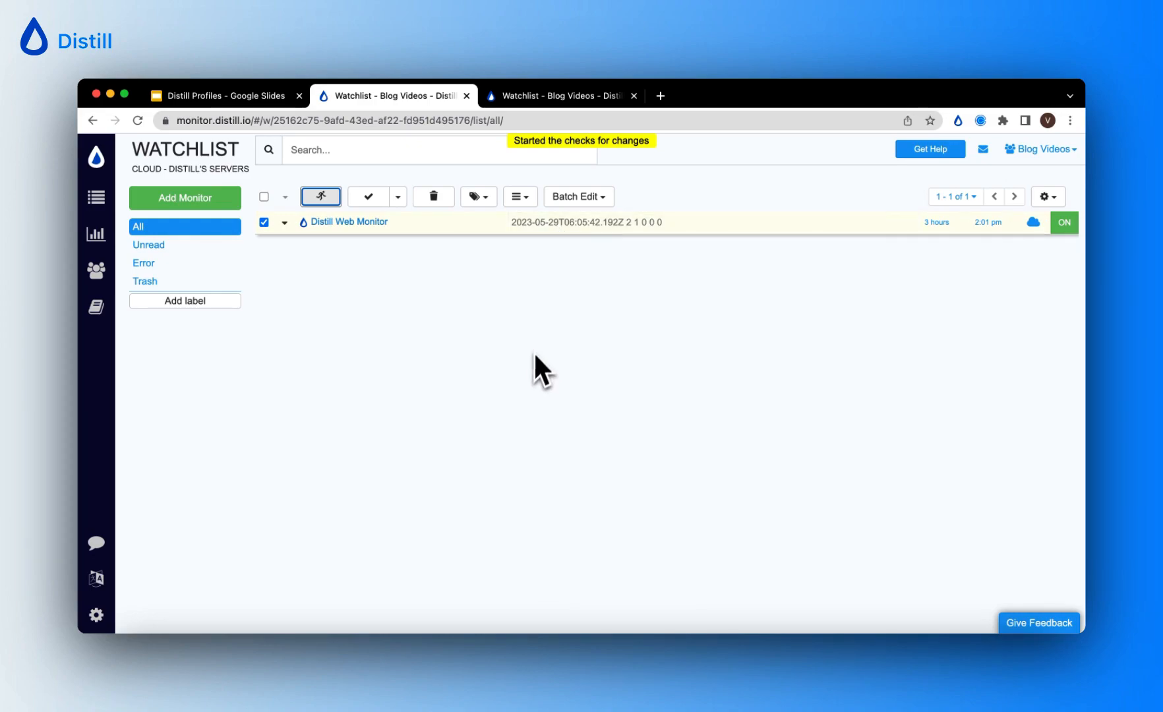
mouse_move(540, 379)
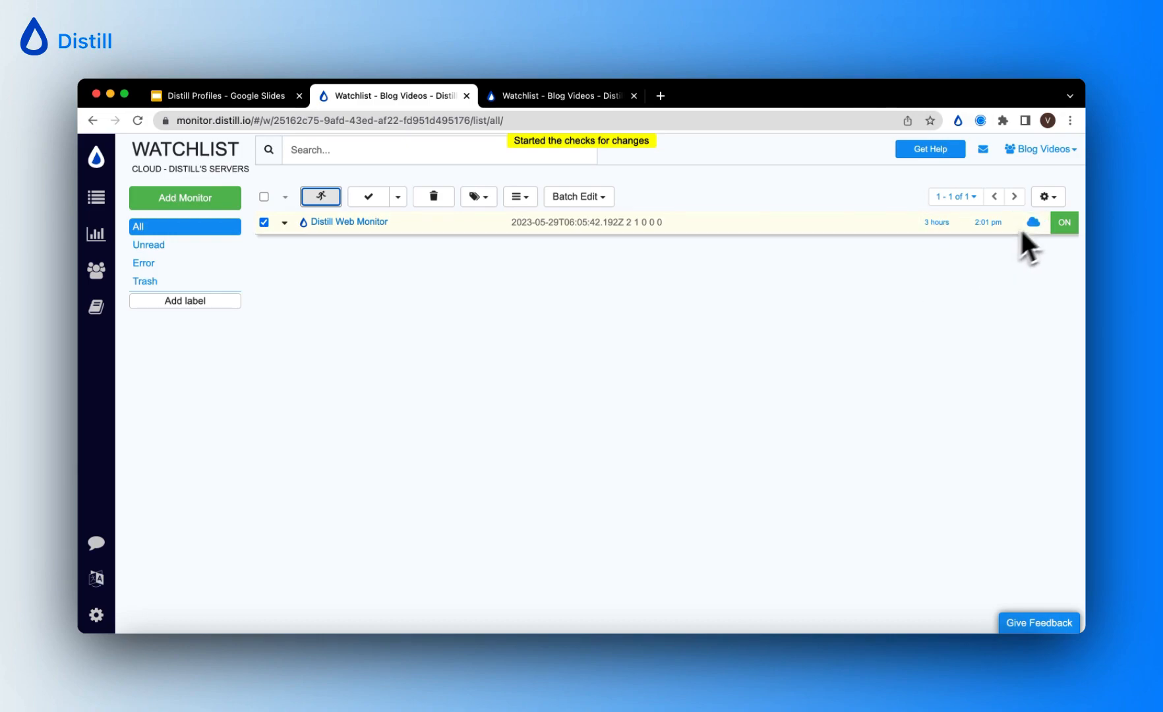
mouse_move(1031, 226)
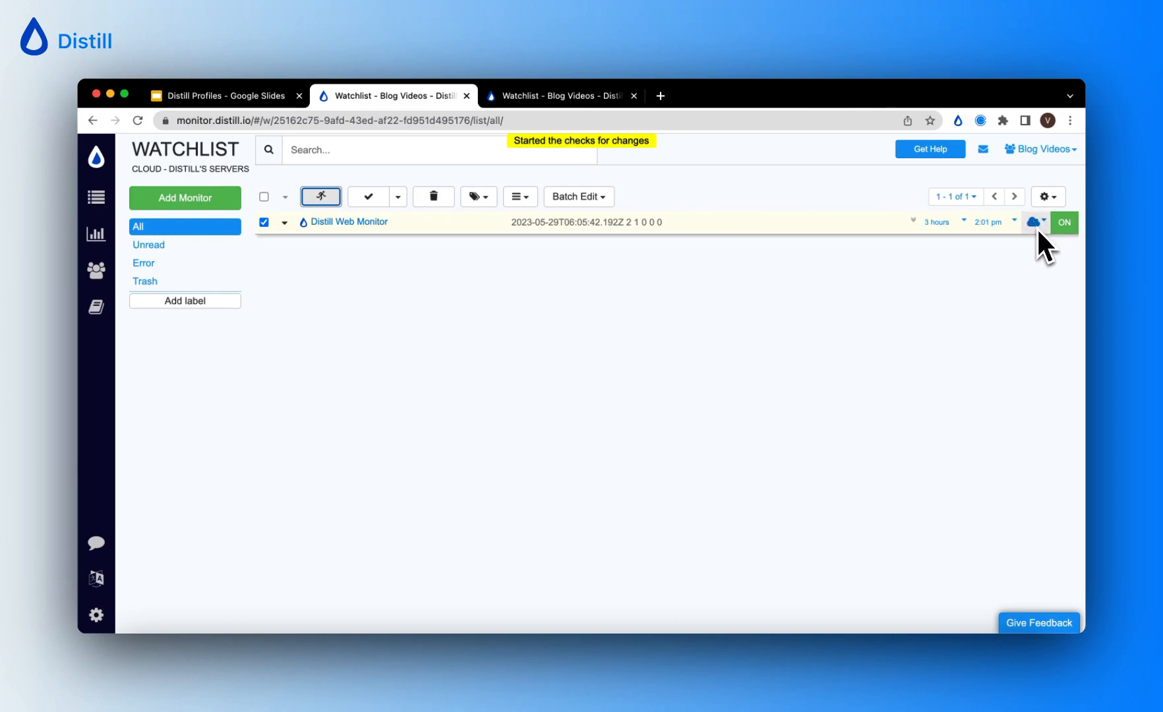